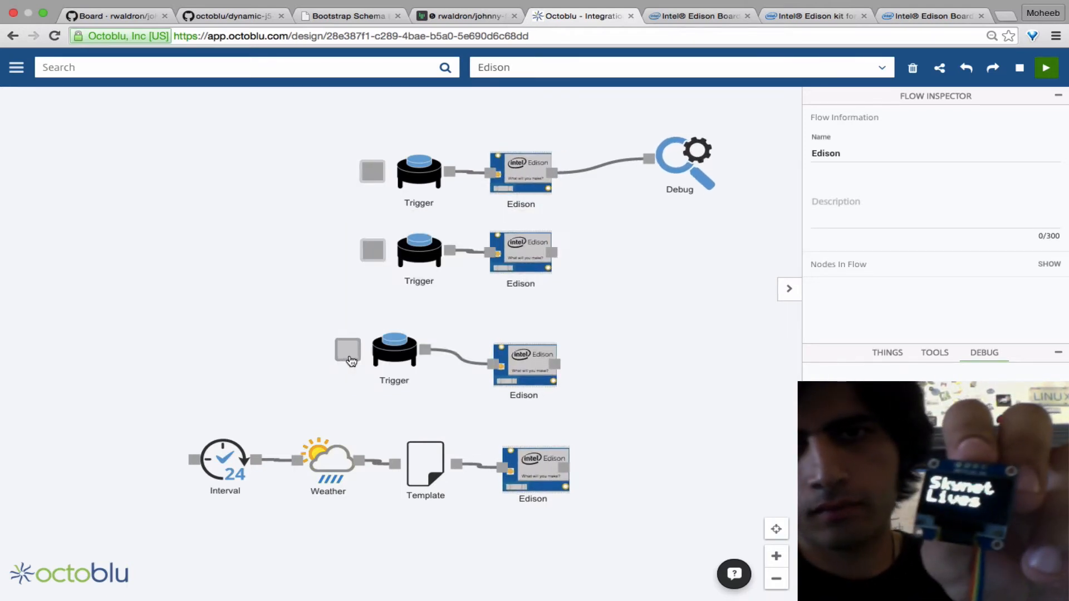
# Show the Intel Edison Board downloads page and scroll to its installers and firmware links.
pyautogui.click(853, 15)
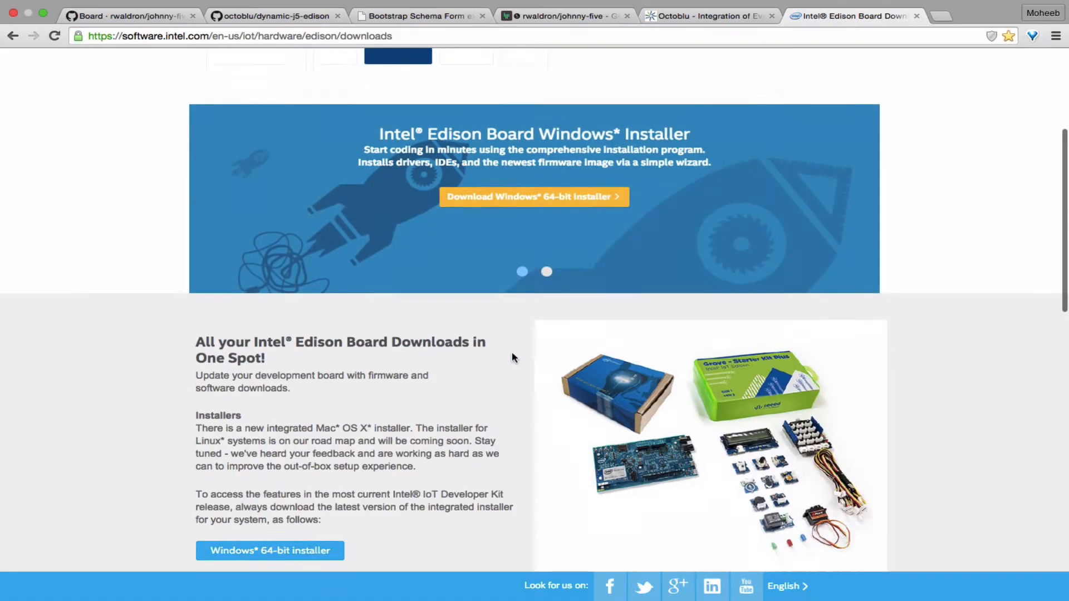
pyautogui.scroll(-3)
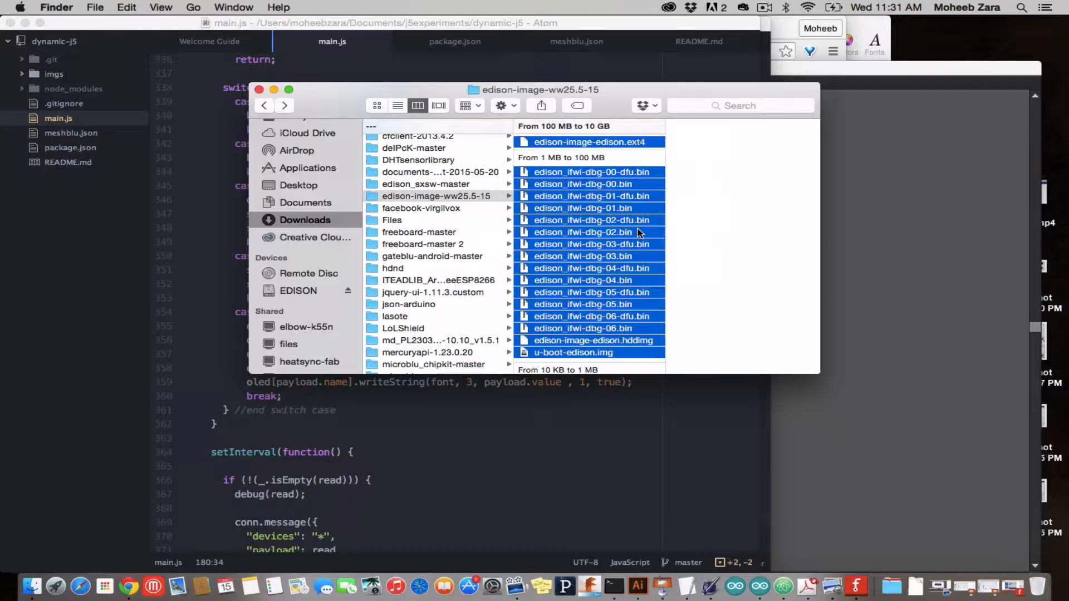
pyautogui.moveTo(317, 292)
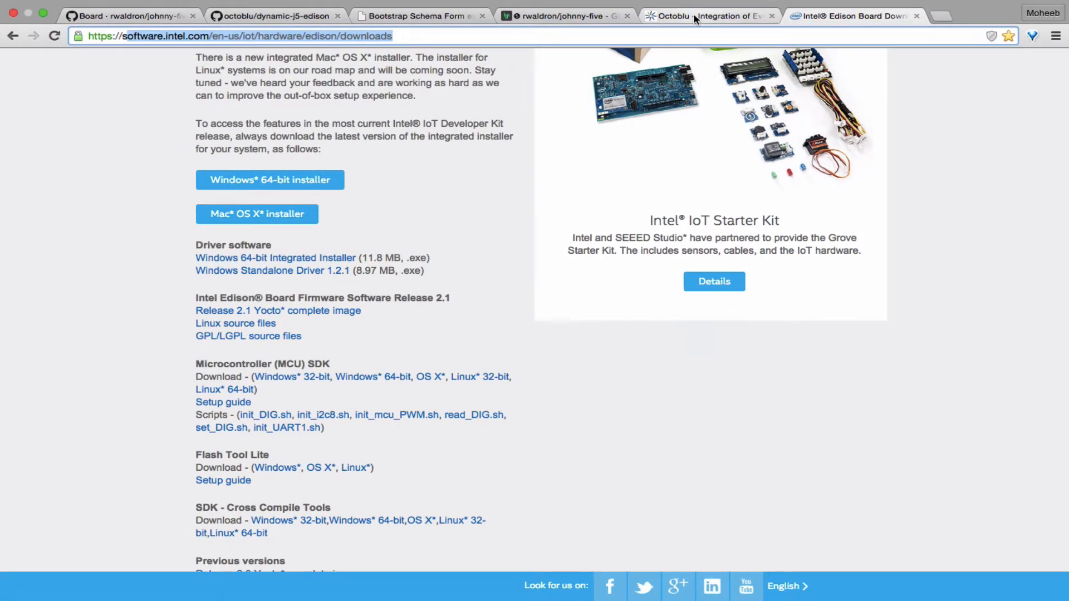
# Return to the Octoblu Demo Flow and show its Debug panel.
pyautogui.click(709, 15)
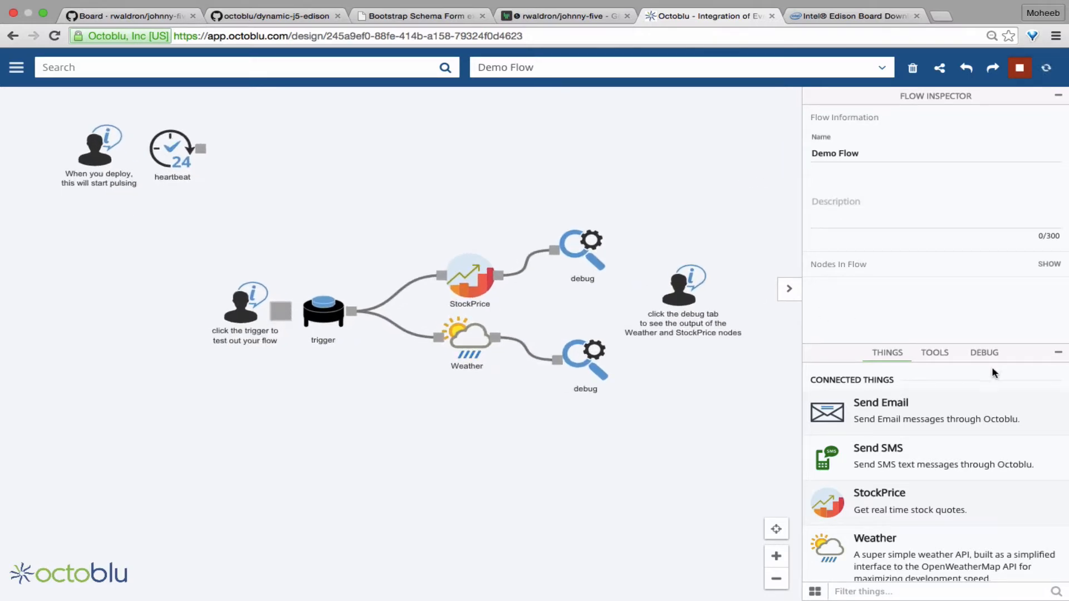
pyautogui.click(984, 353)
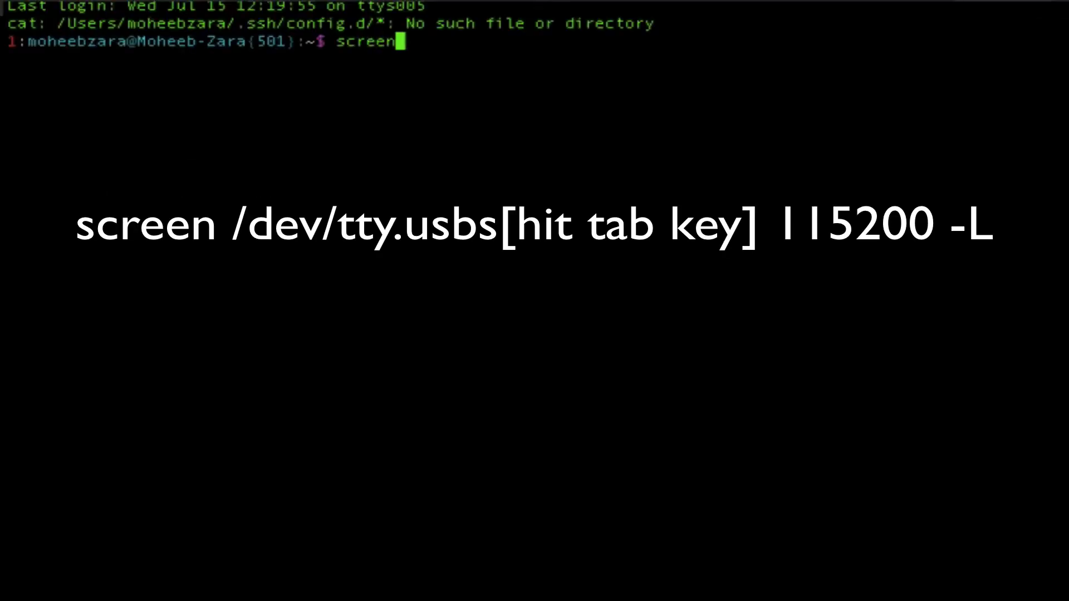
# Open the Edison serial console at 115200 baud and run reboot ota.
pyautogui.write('/dev/tty.usbserial-A903C3IP 11520')
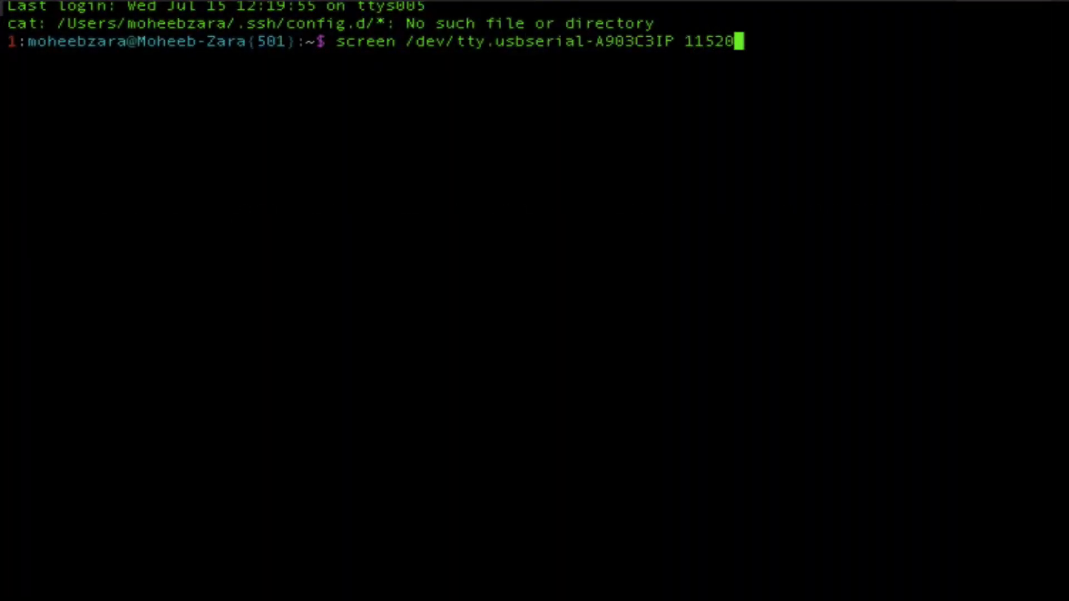
pyautogui.press('Return')
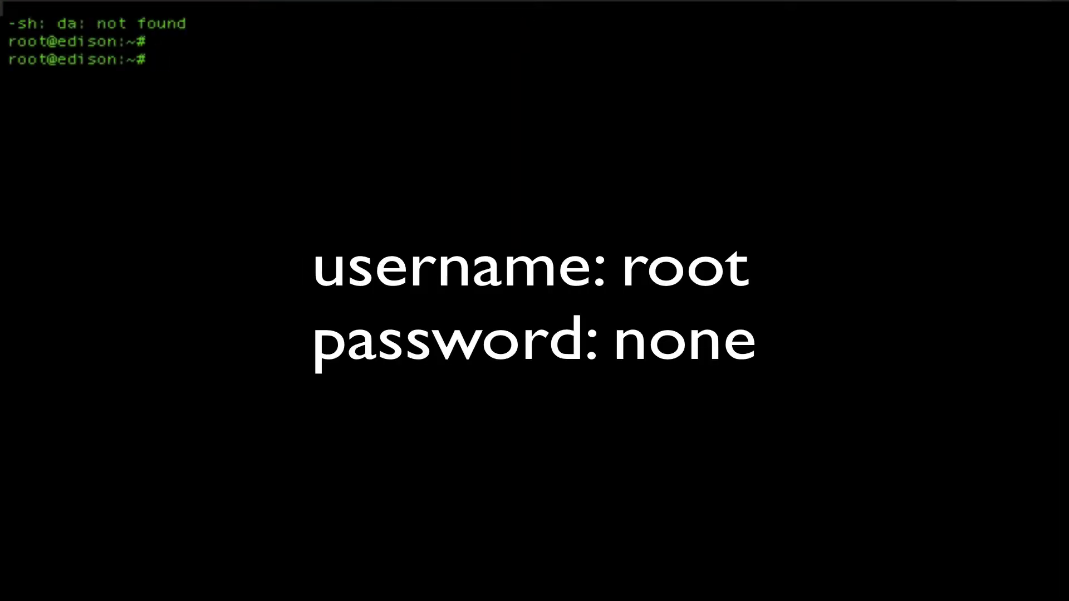
pyautogui.write('reboot ota')
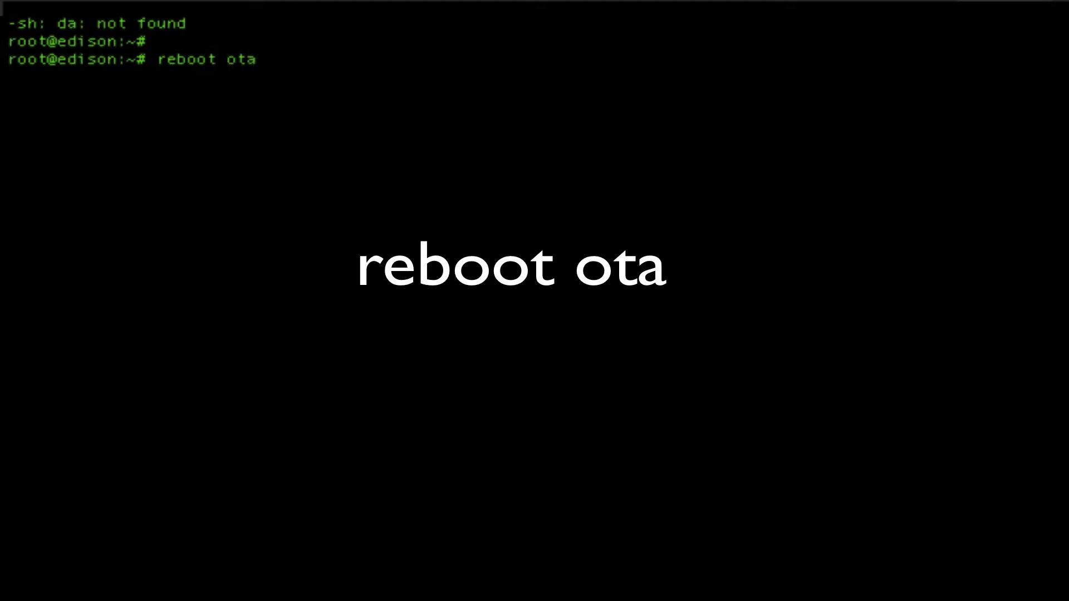
pyautogui.press('Return')
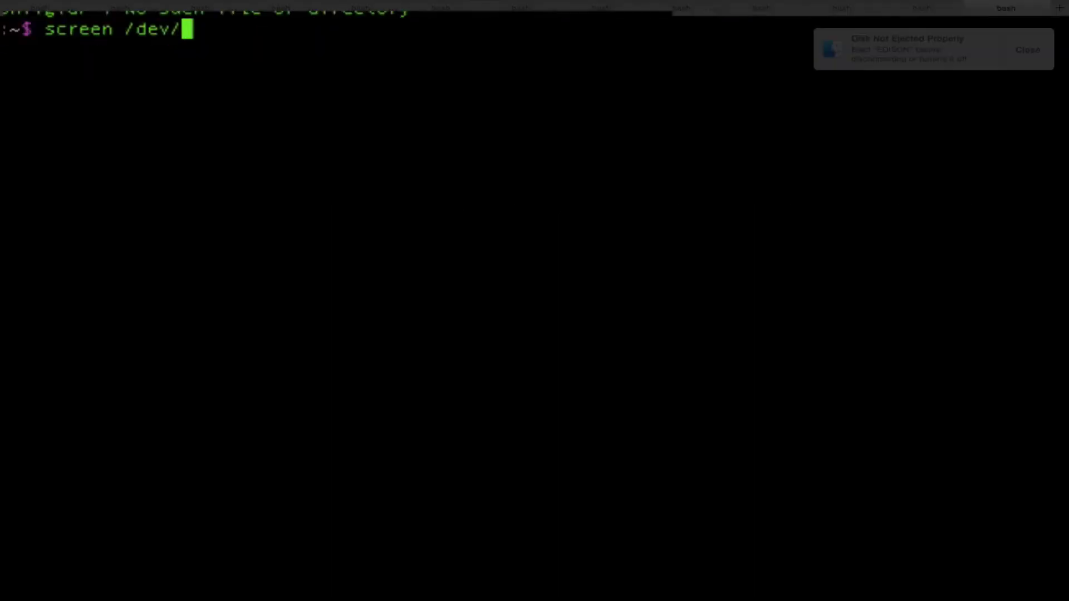
# Reconnect to the Edison on usbserial-A903C3IP at 115200 baud and log in.
pyautogui.write('tty.usb')
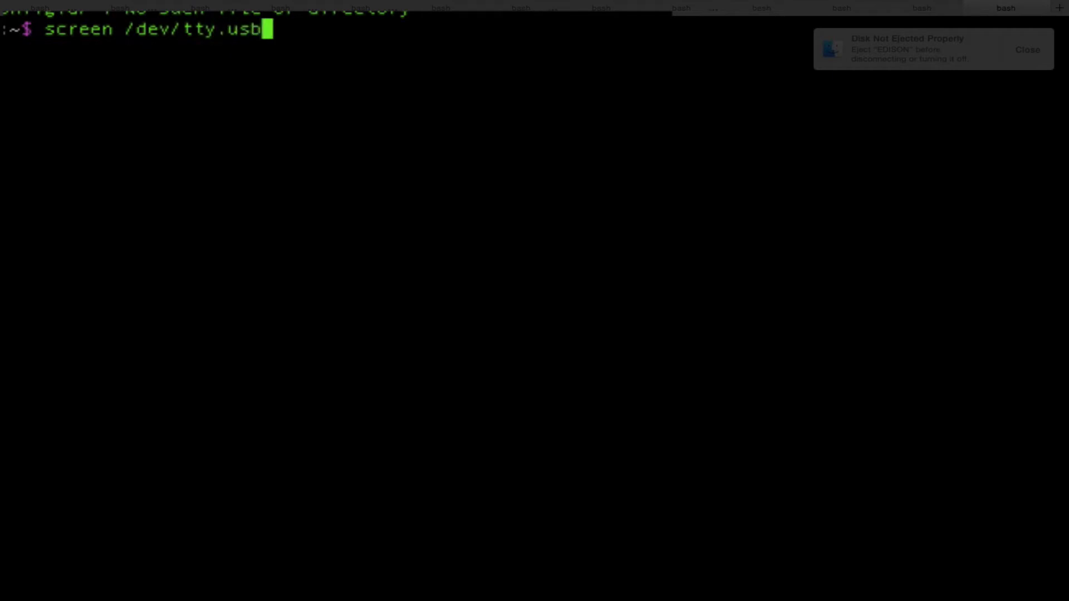
pyautogui.write('serial-A903C3IP 1152')
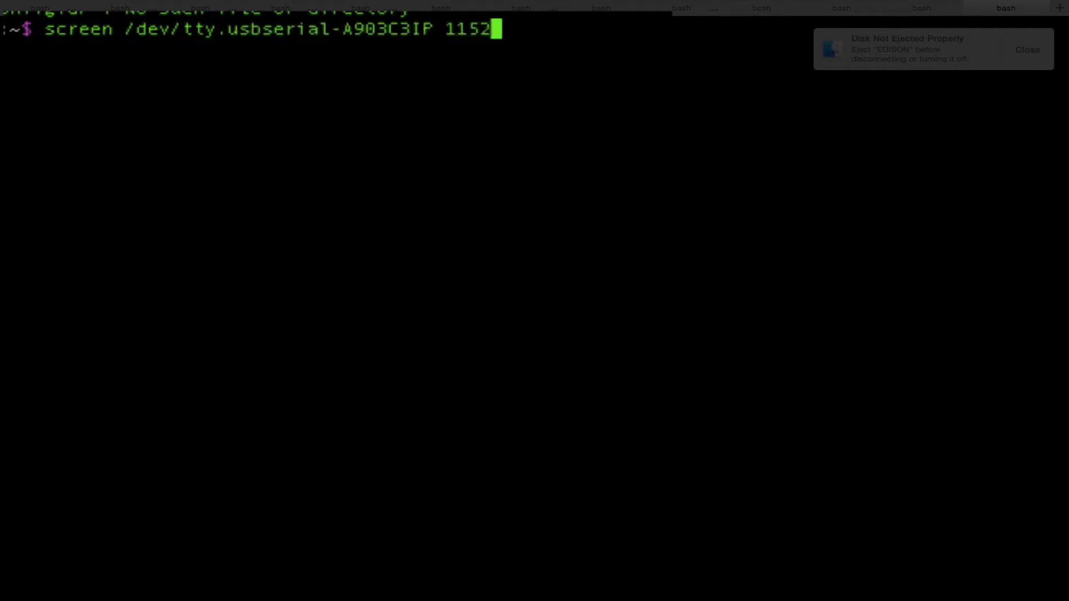
pyautogui.write('00 -L')
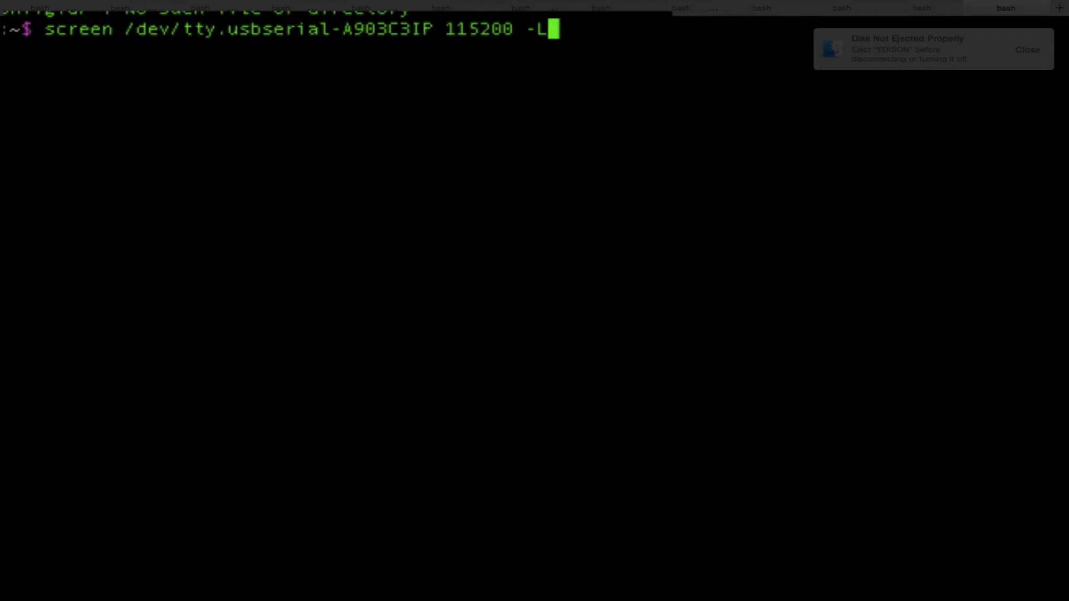
pyautogui.press('Return')
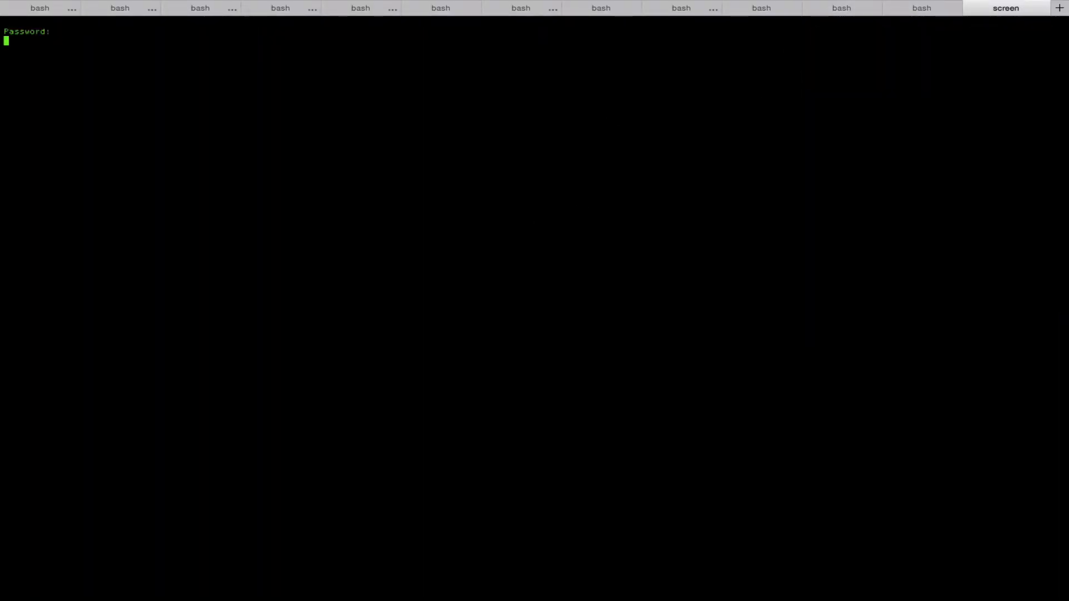
pyautogui.press('Return')
pyautogui.write('root')
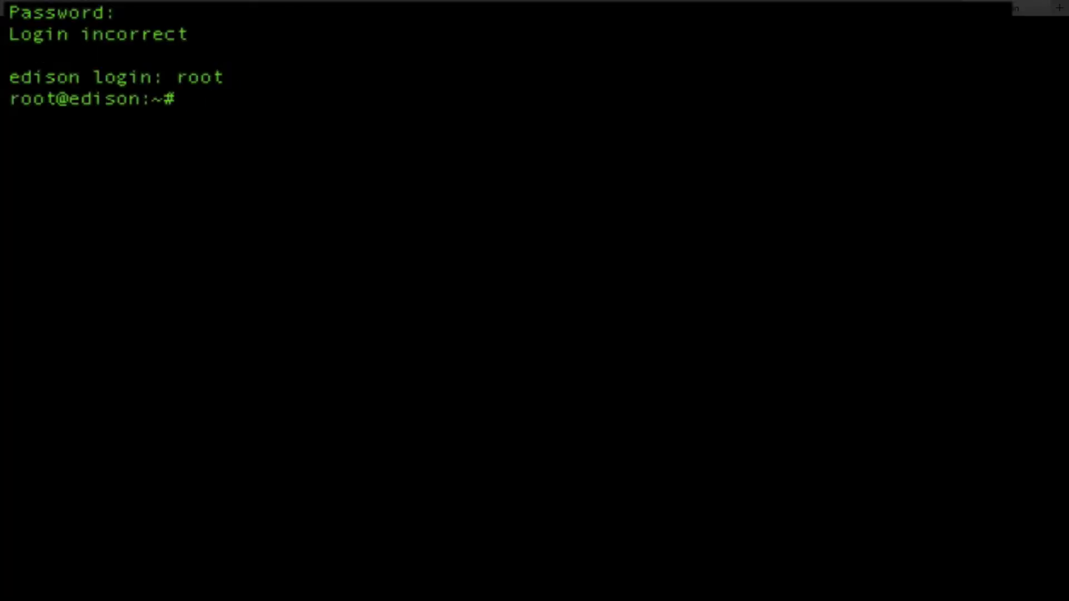
# Run configure_edison --wifi and choose network 8, heatsynclabs.
pyautogui.write('cd /node_app_slot/')
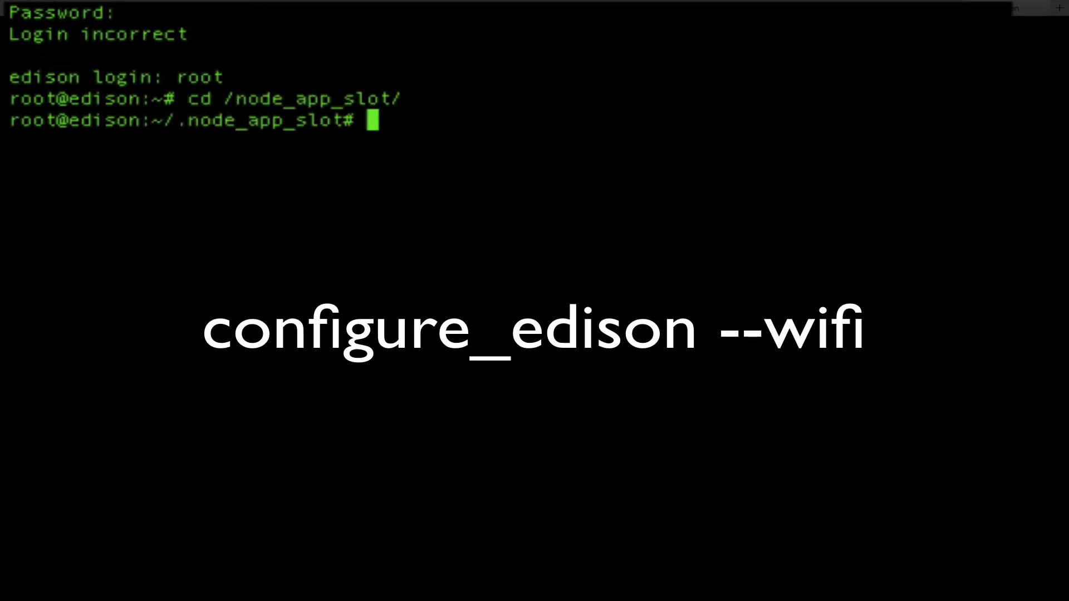
pyautogui.write('configure')
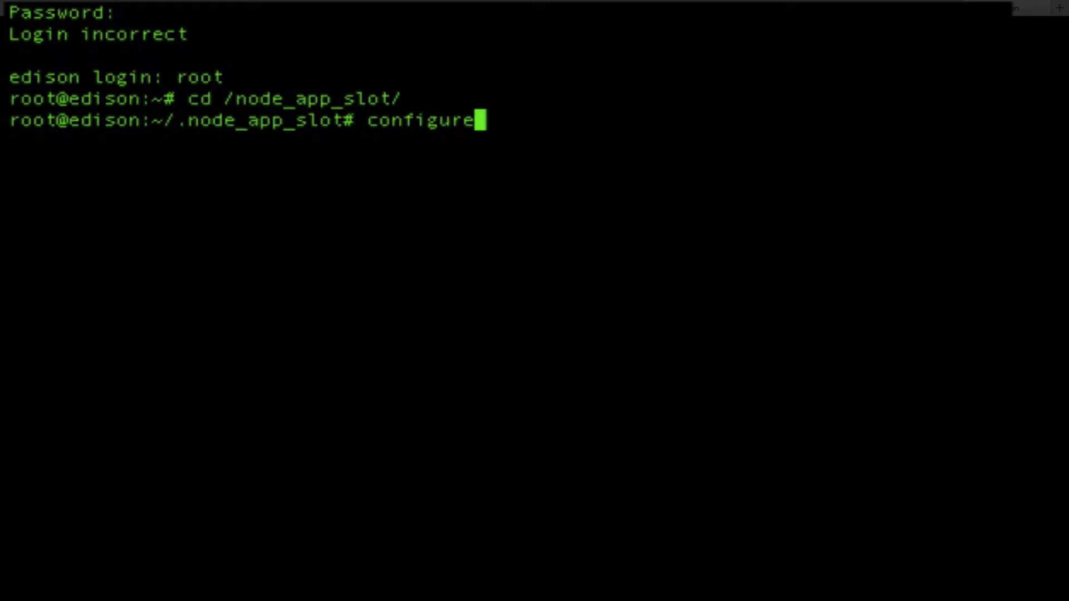
pyautogui.write('_edison')
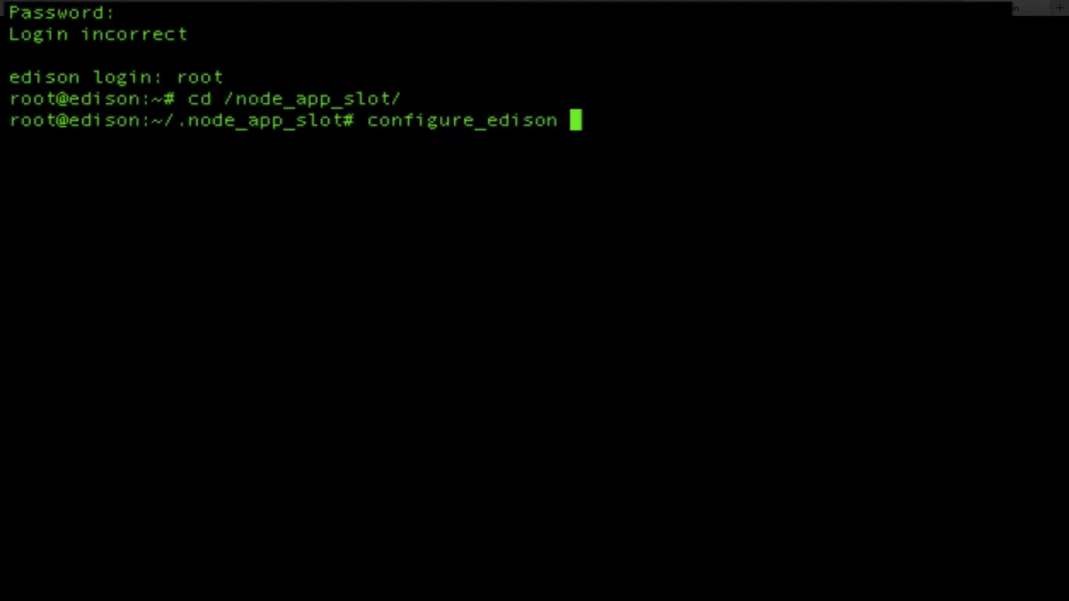
pyautogui.write('--wifi')
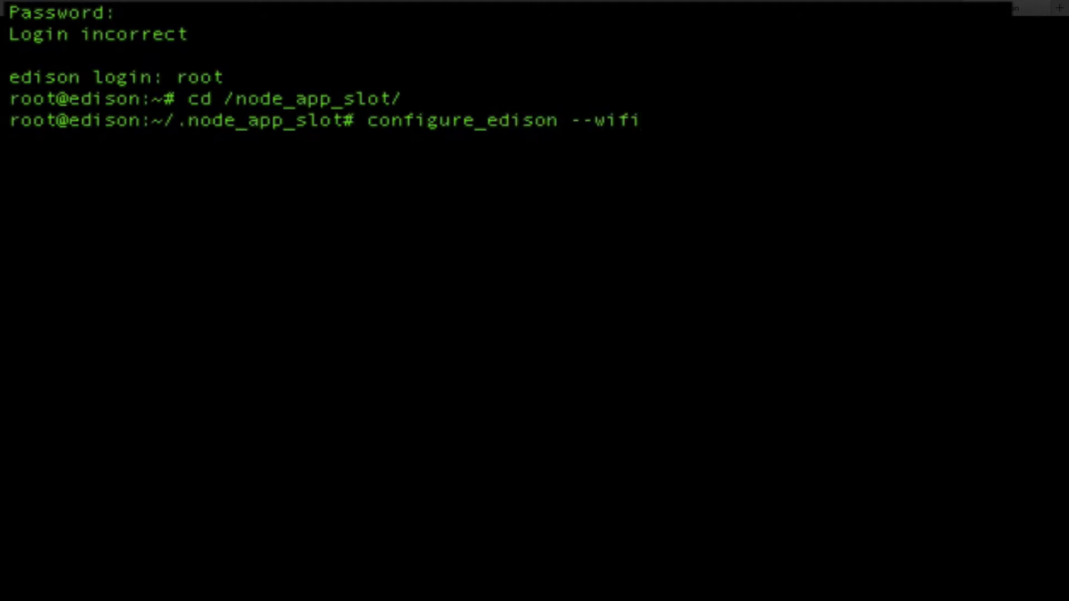
pyautogui.press('Return')
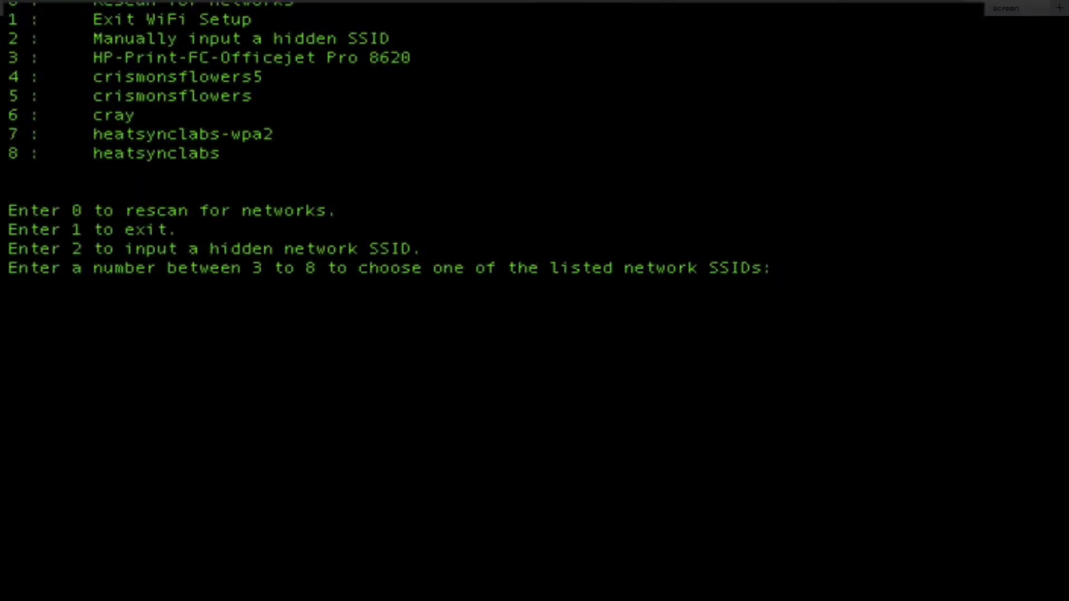
pyautogui.write('8')
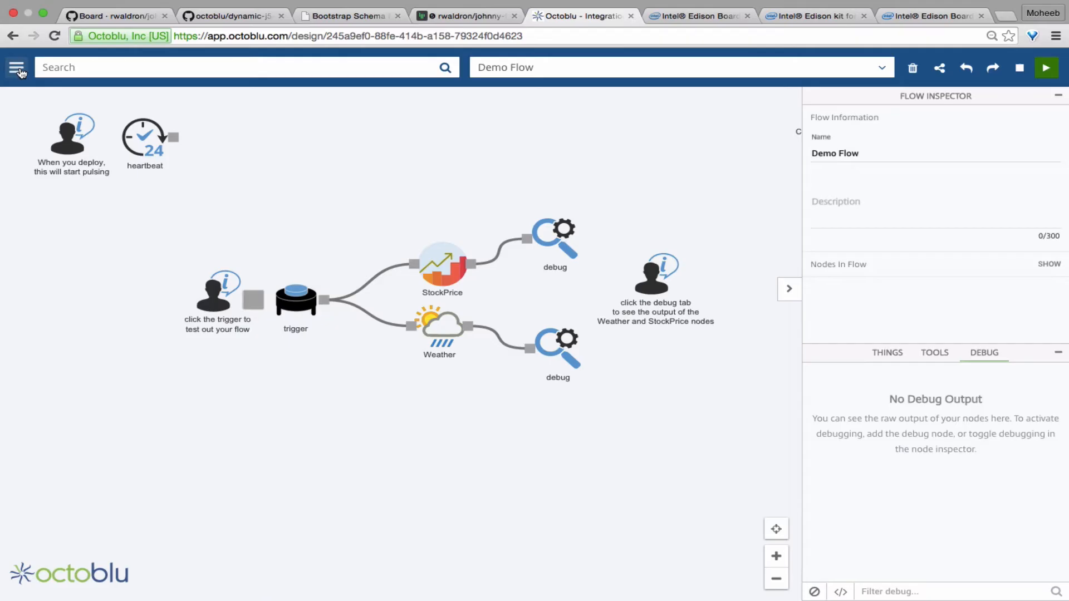
pyautogui.moveTo(245, 148)
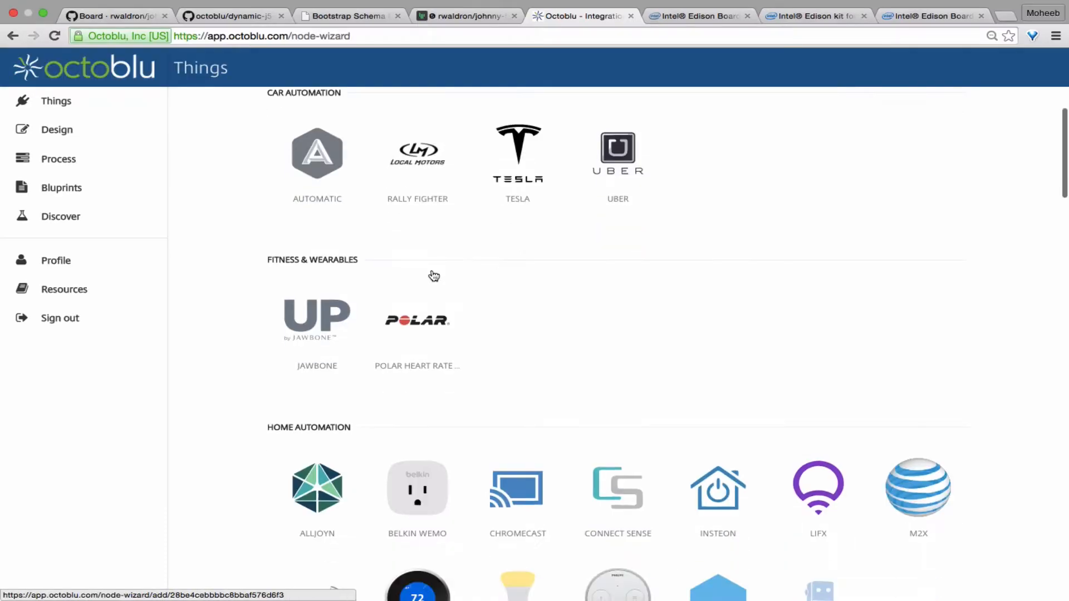
# Claim the existing Intel Edison as a thing named Edison with its UUID and token.
pyautogui.scroll(-3)
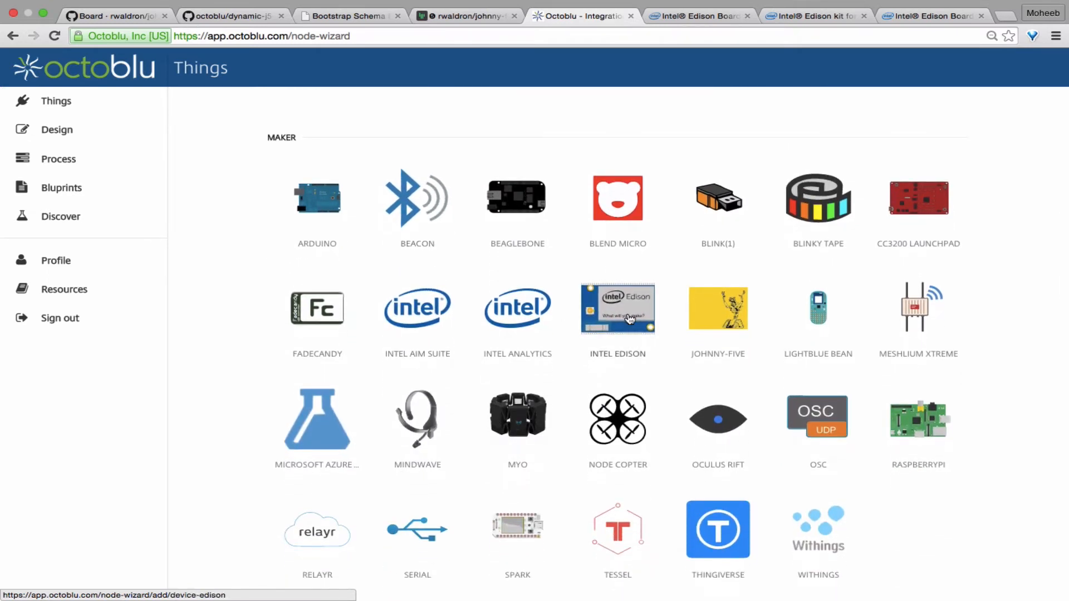
pyautogui.click(617, 307)
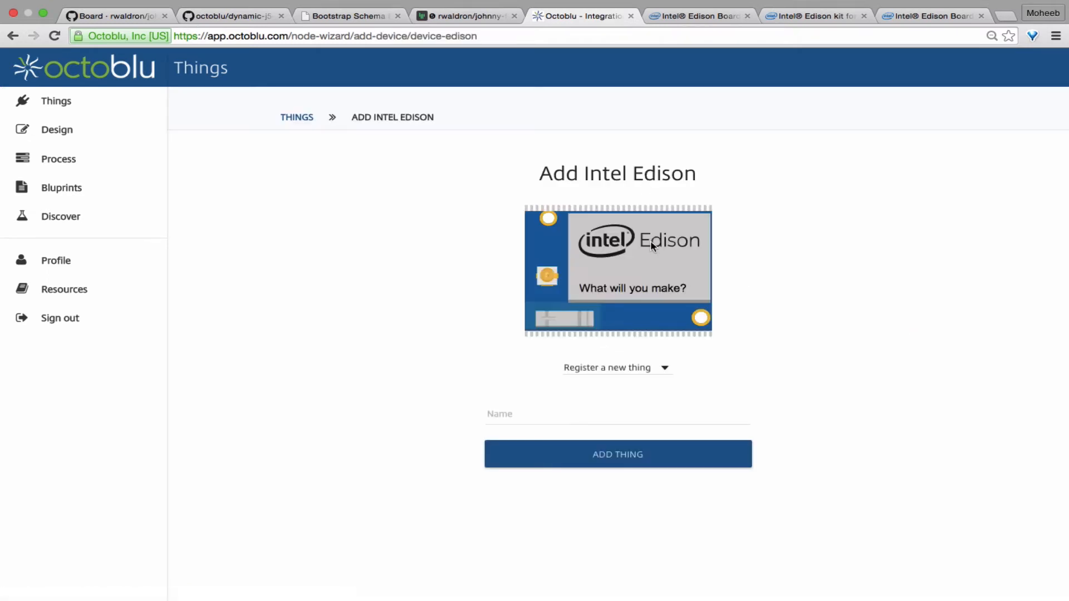
pyautogui.click(616, 368)
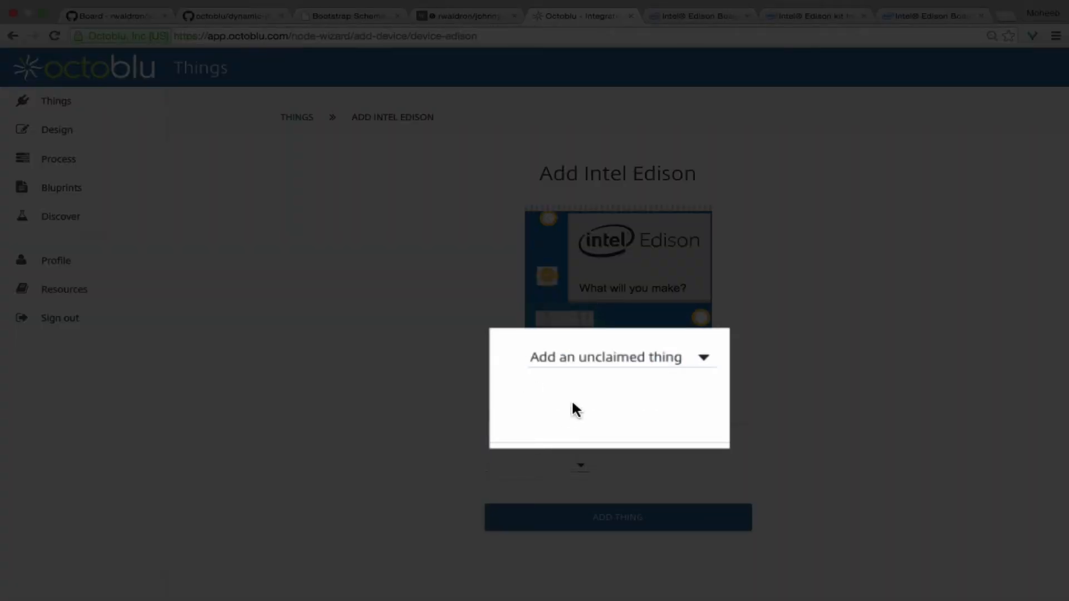
pyautogui.click(607, 357)
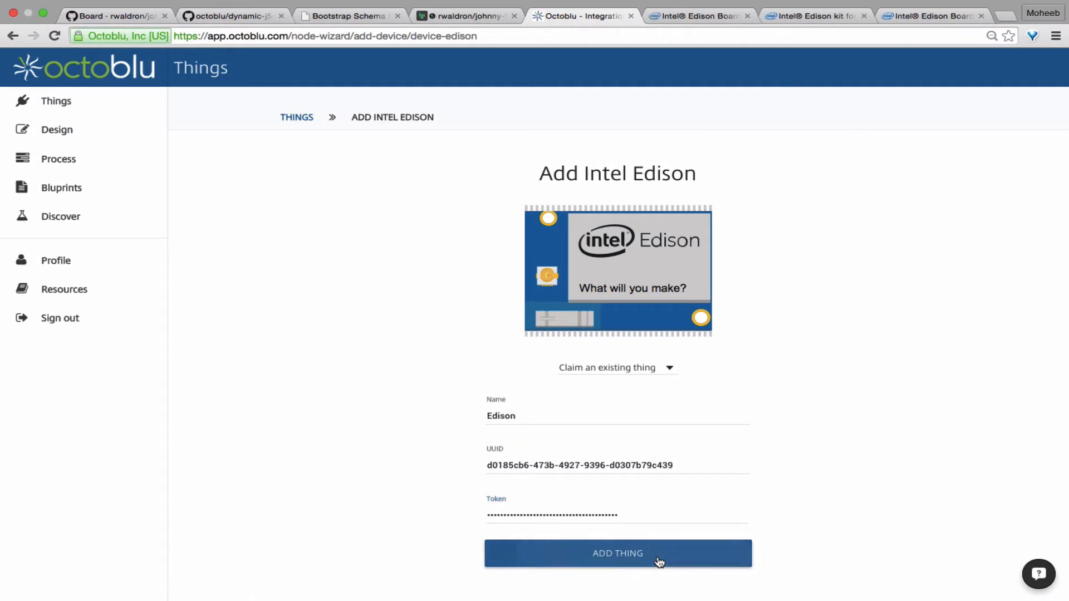
pyautogui.click(617, 553)
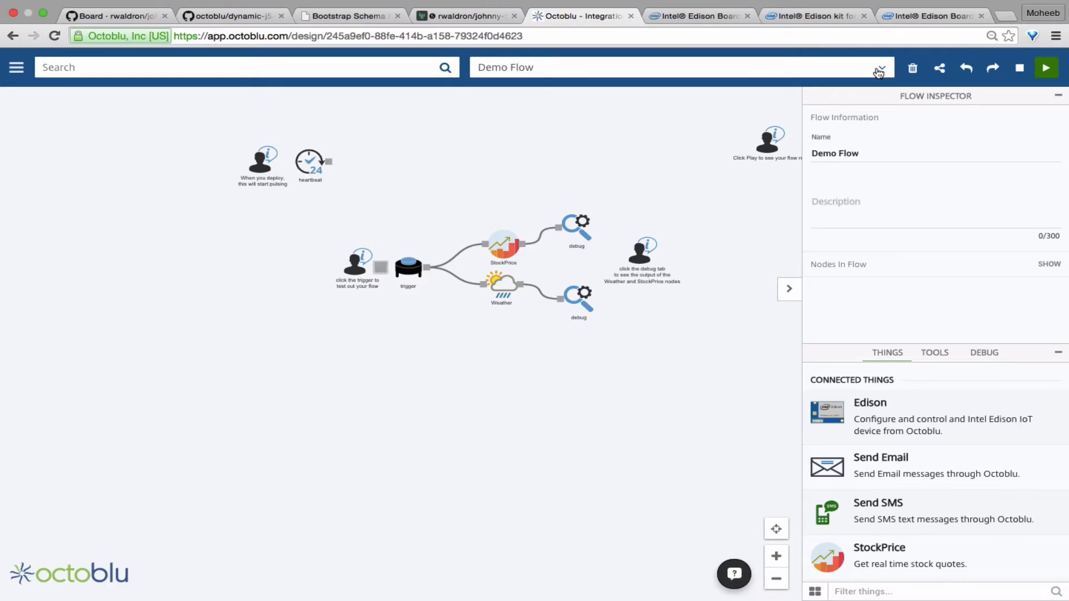
pyautogui.moveTo(611, 210)
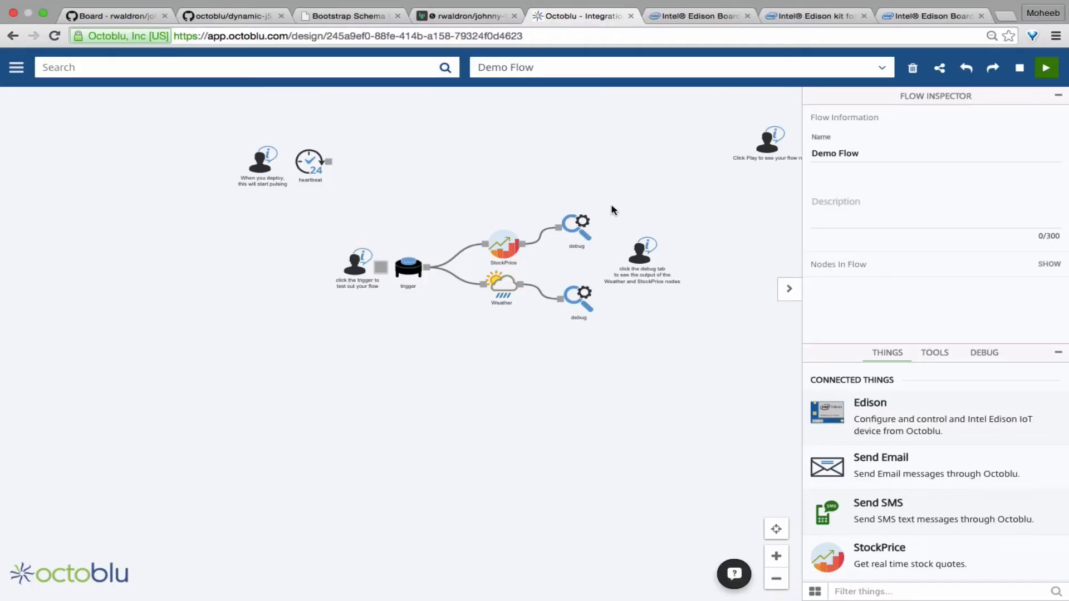
# Create a flow named Edison with a node linked to the Edison device, then go to Things.
pyautogui.click(1046, 67)
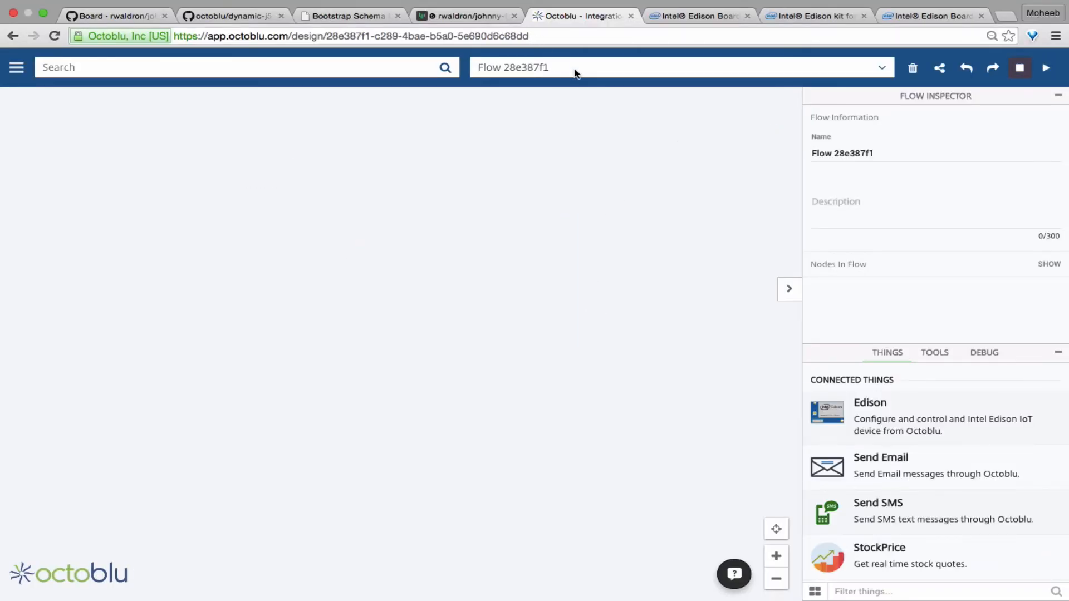
pyautogui.click(573, 67)
pyautogui.write('Edison')
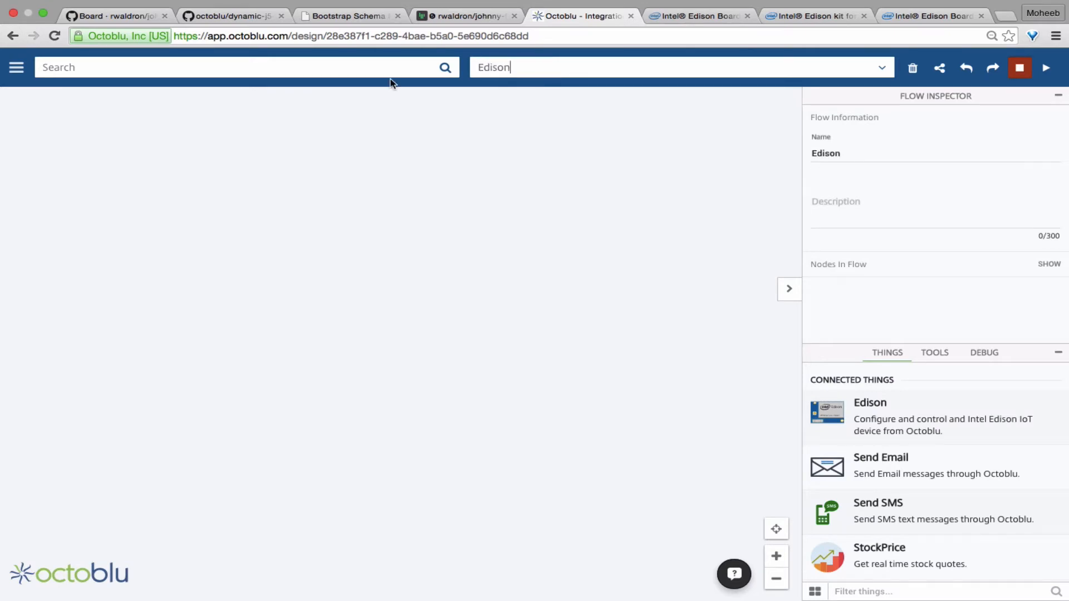
pyautogui.moveTo(373, 291)
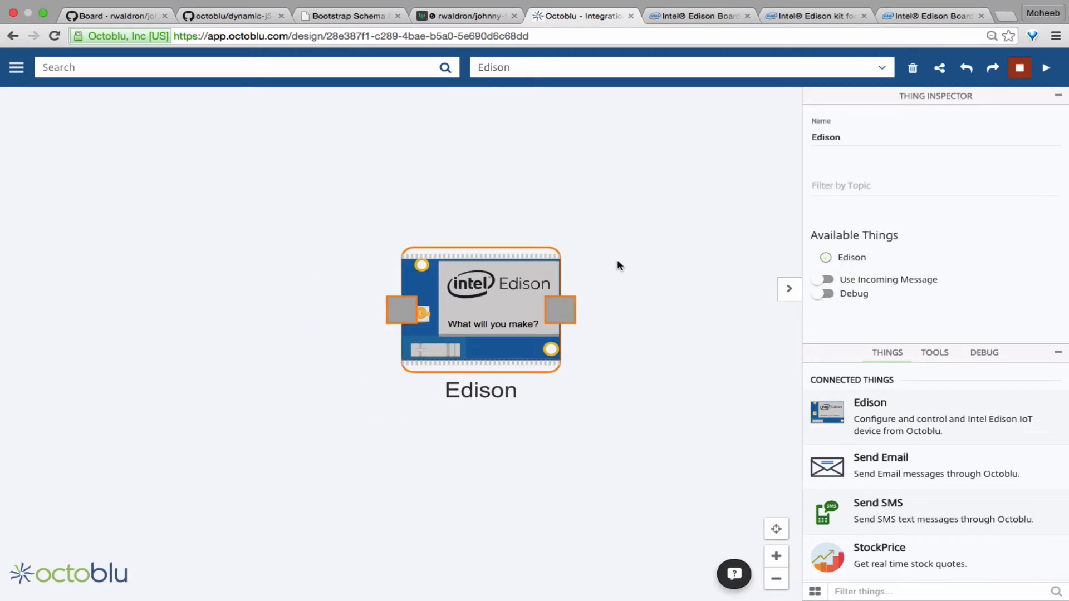
pyautogui.click(825, 257)
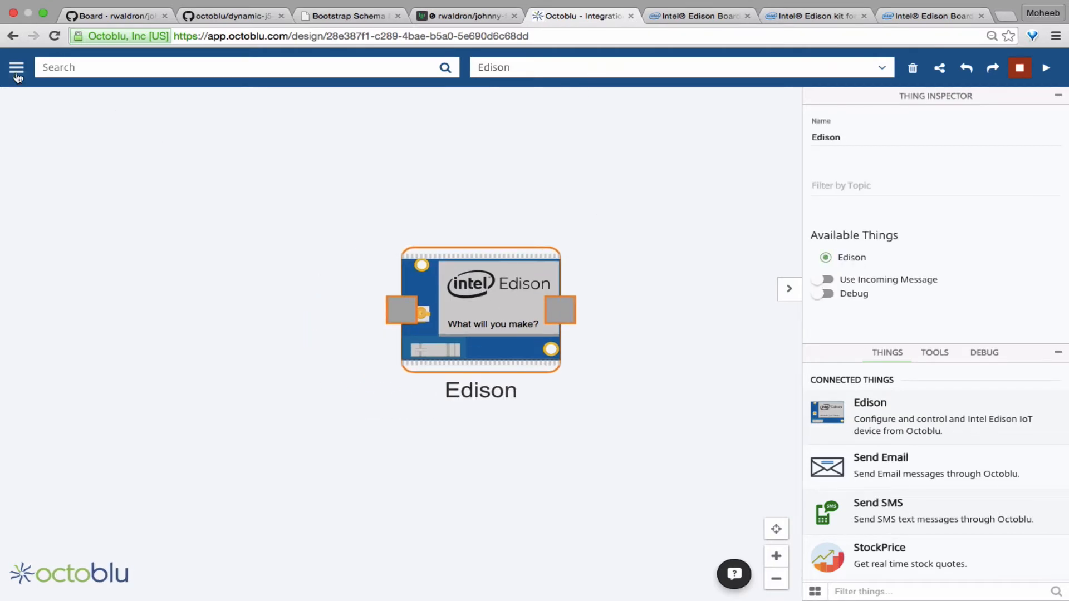
pyautogui.click(16, 67)
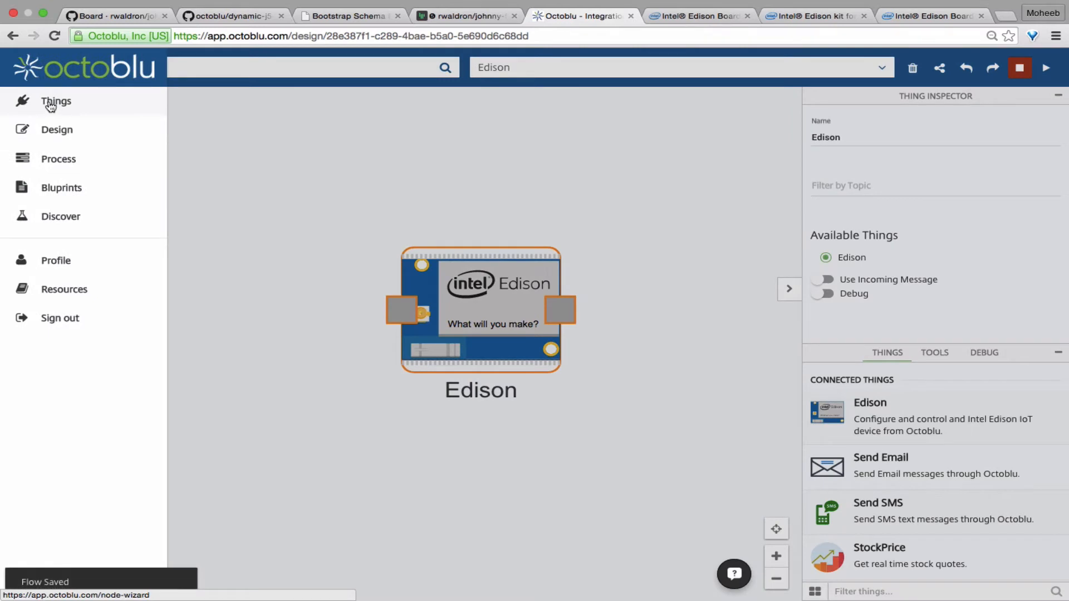
pyautogui.click(56, 100)
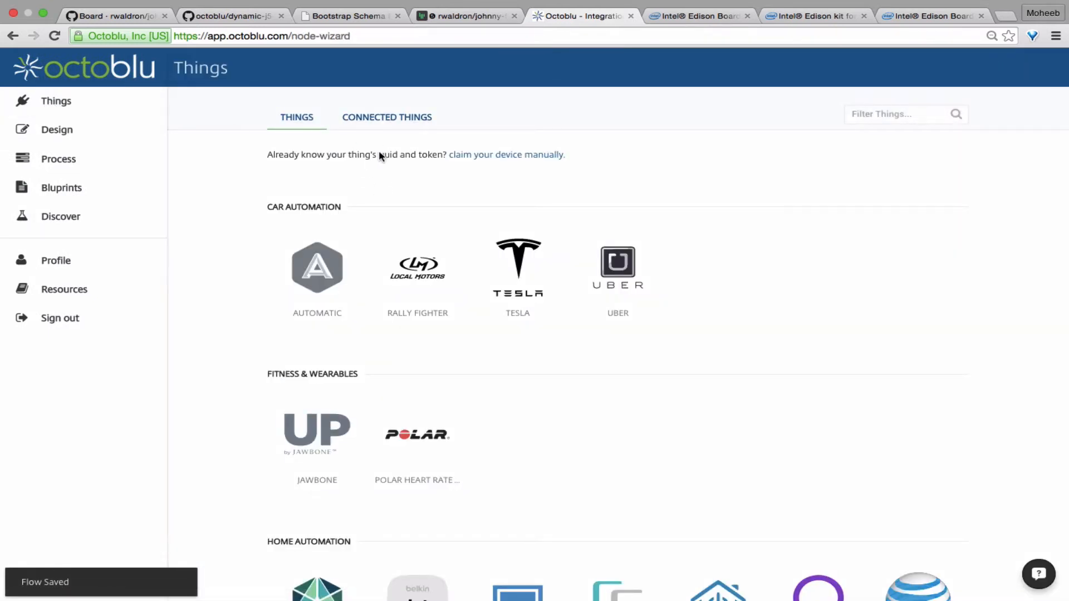
# Give the Edison device an led component using digitalWrite on pin 13.
pyautogui.click(386, 116)
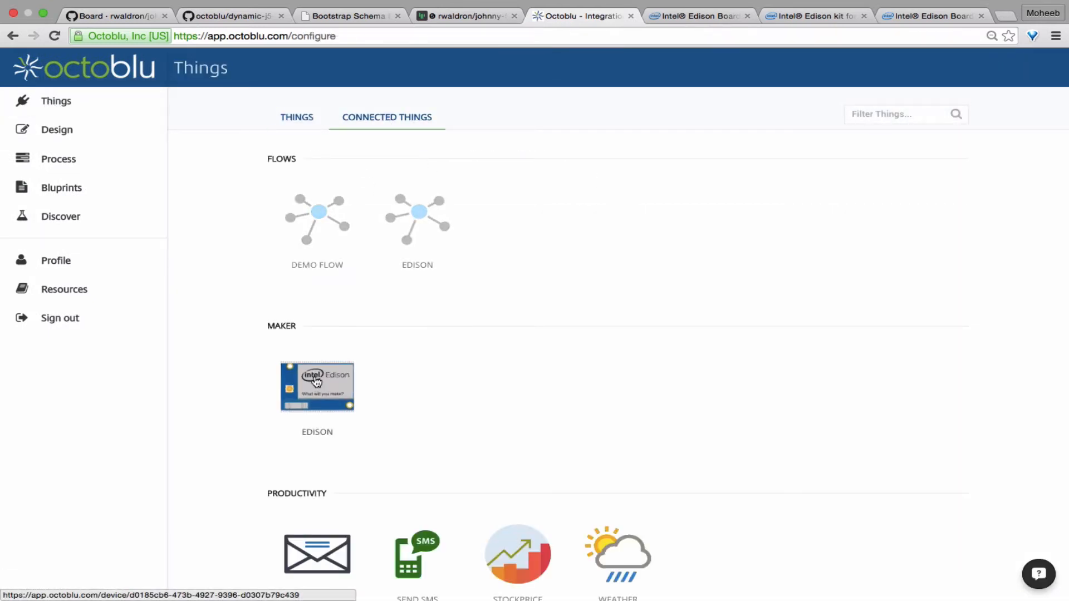
pyautogui.click(316, 387)
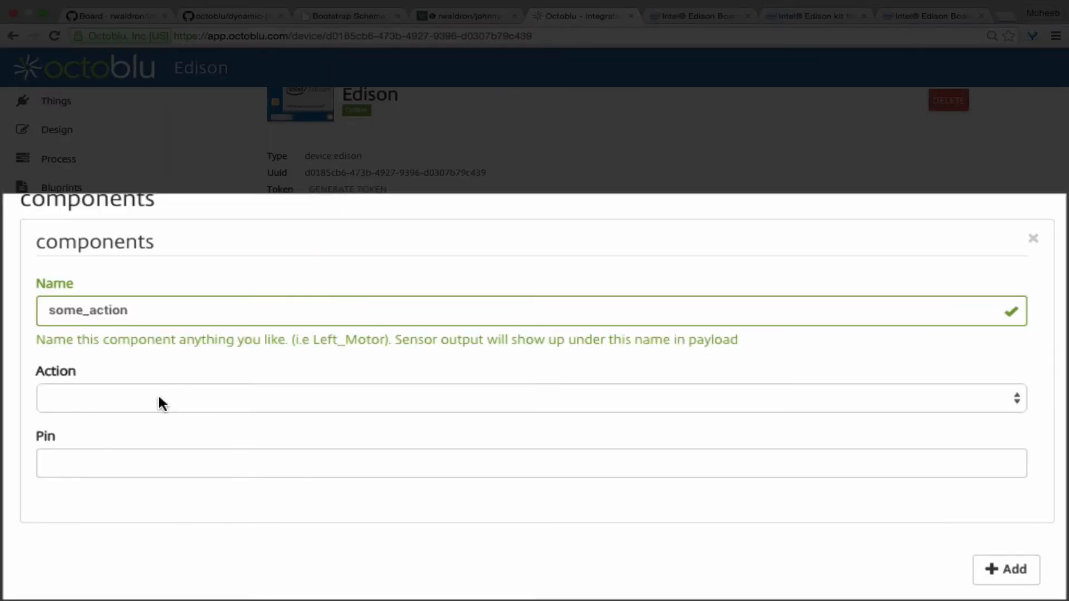
pyautogui.click(525, 398)
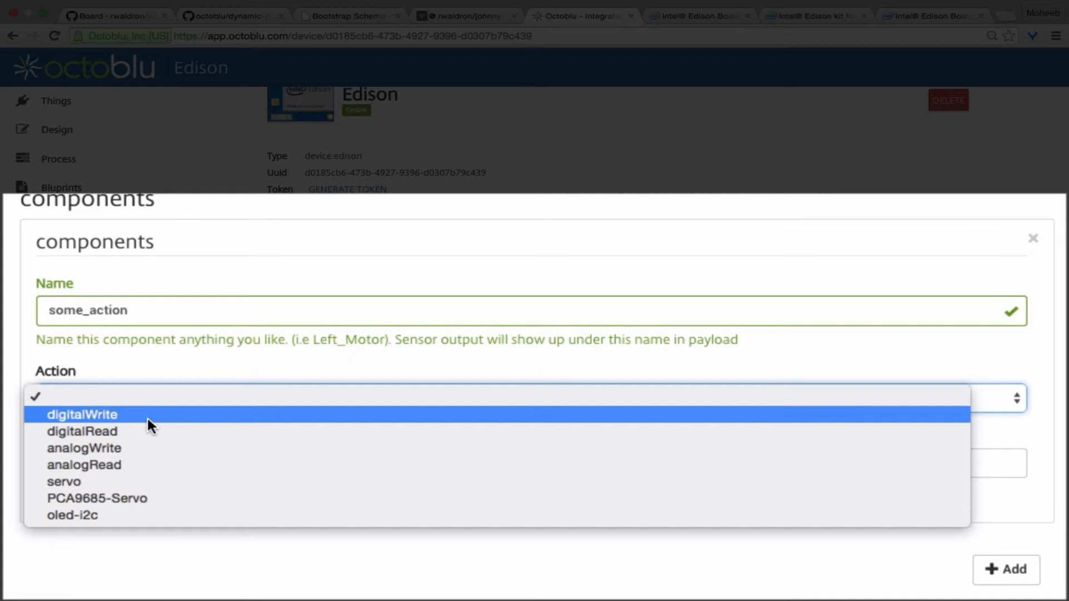
pyautogui.click(82, 415)
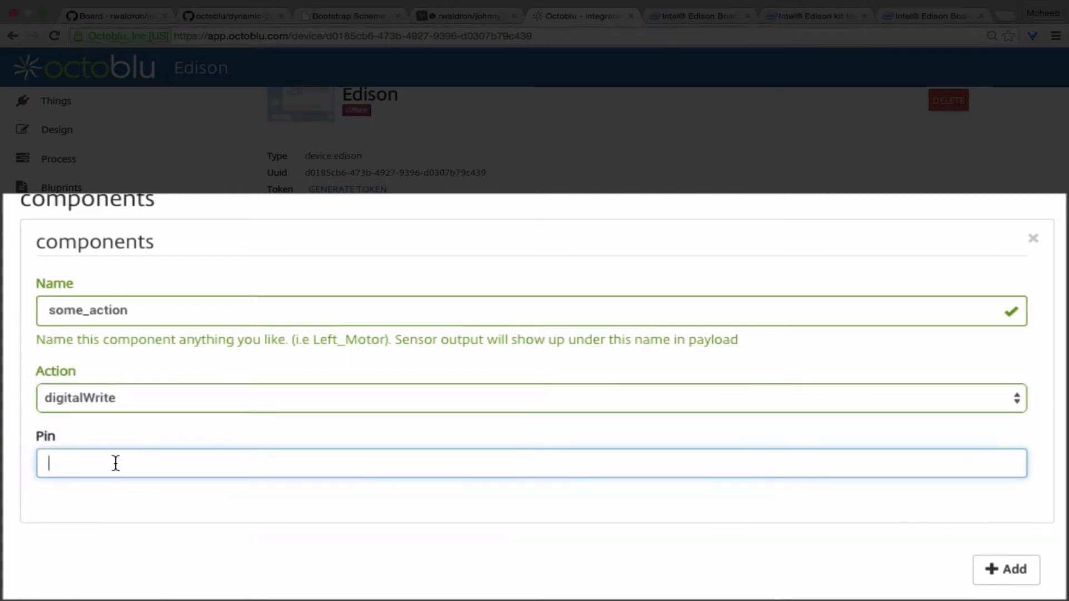
pyautogui.write('13')
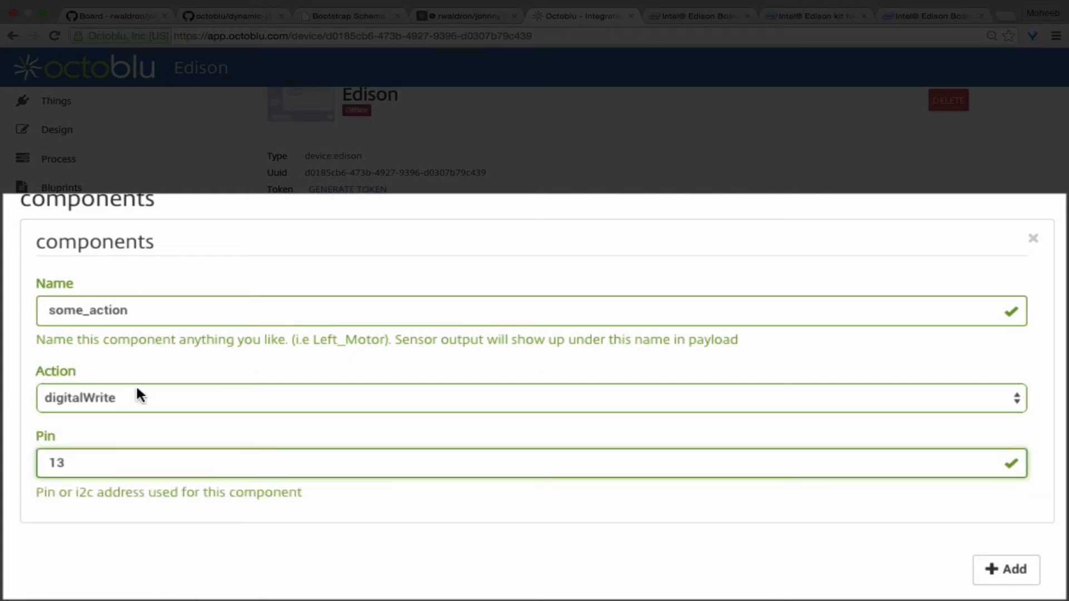
pyautogui.click(195, 310)
pyautogui.write('led')
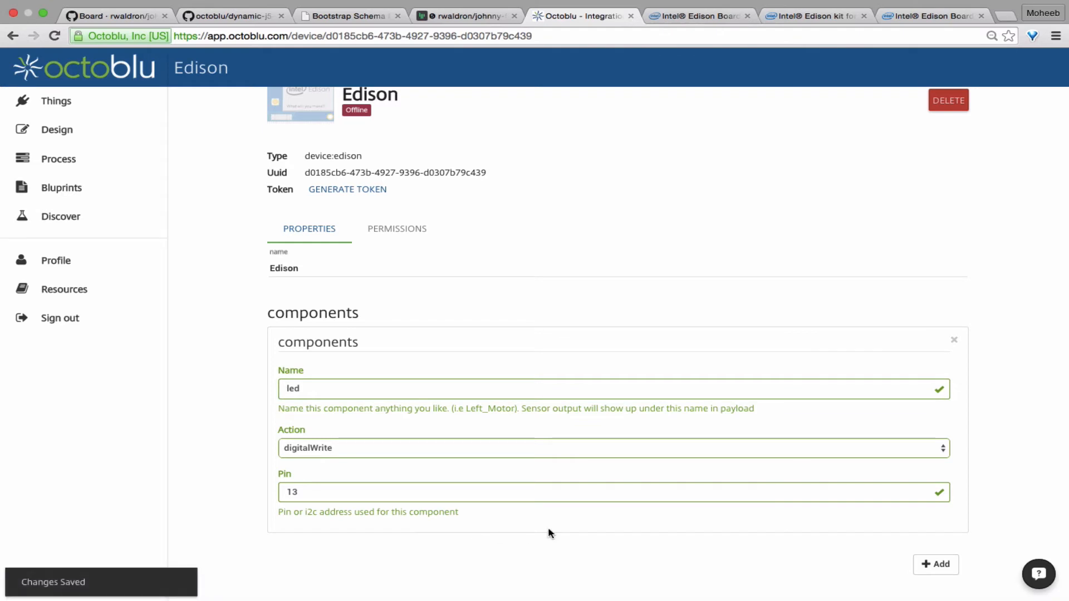
pyautogui.moveTo(493, 60)
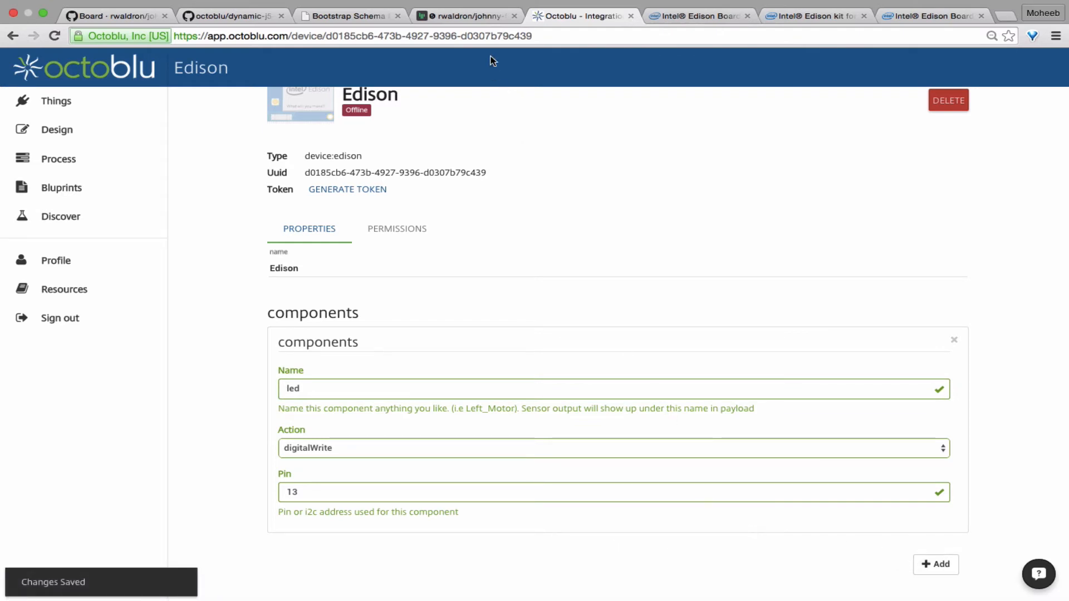
# Add a sensor component using analogRead on pin 0 and return to the Edison flow.
pyautogui.click(936, 564)
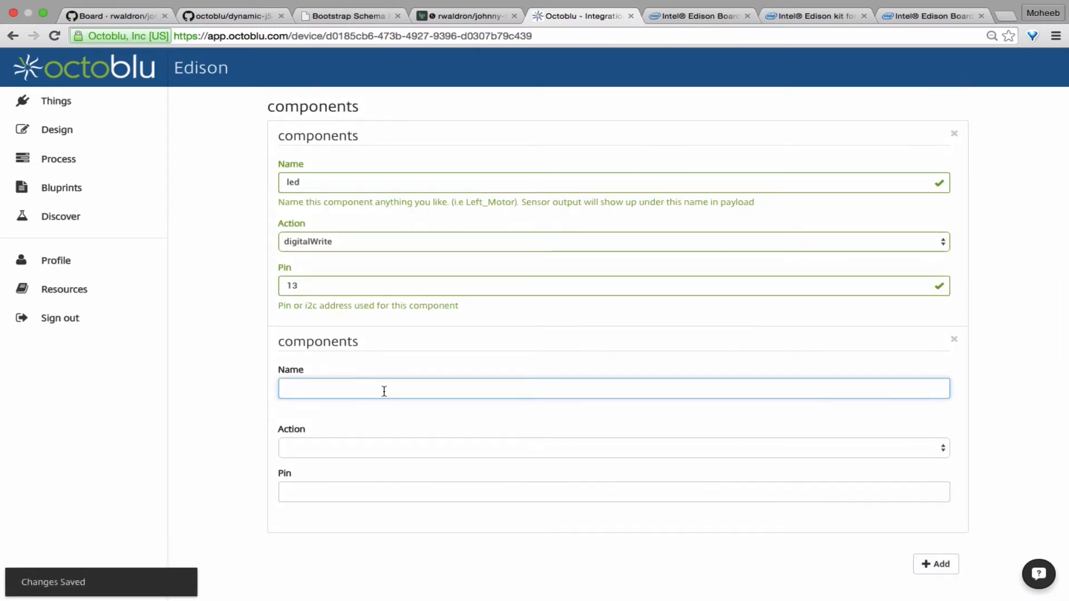
pyautogui.write('sensor')
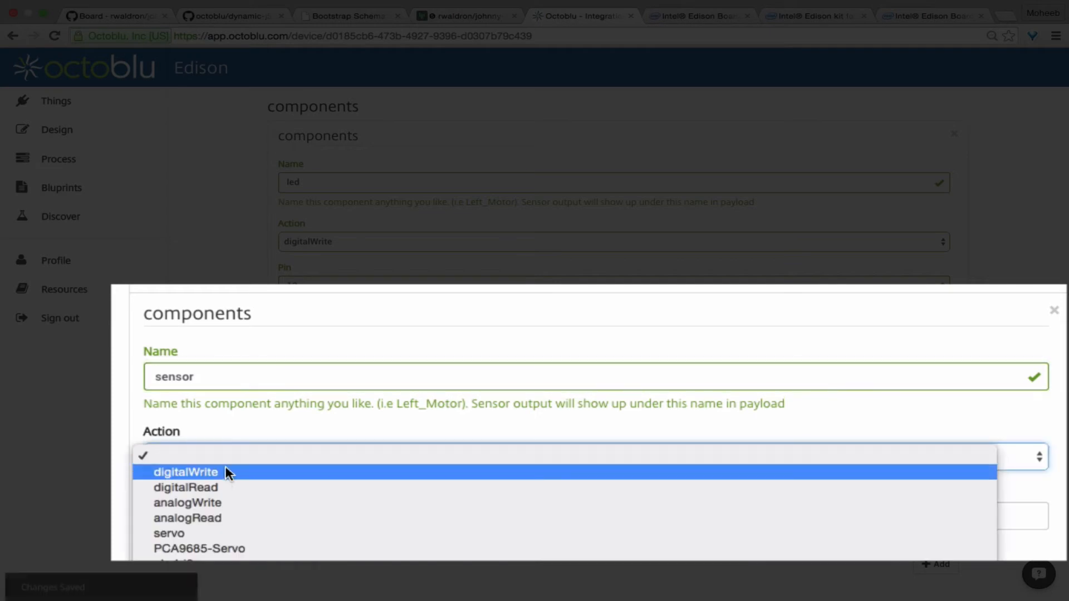
pyautogui.click(188, 518)
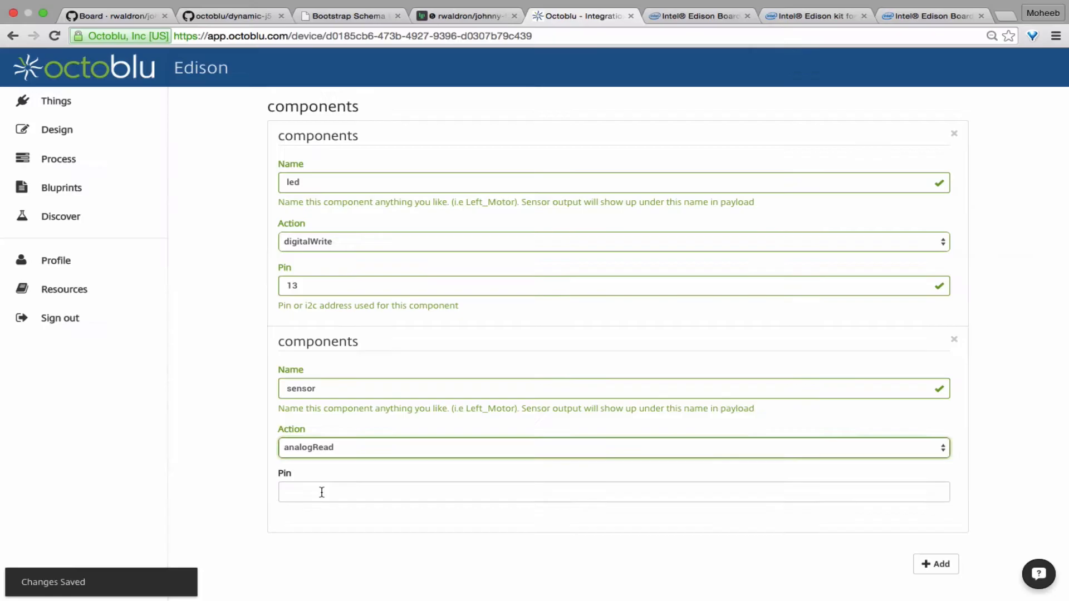
pyautogui.write('0')
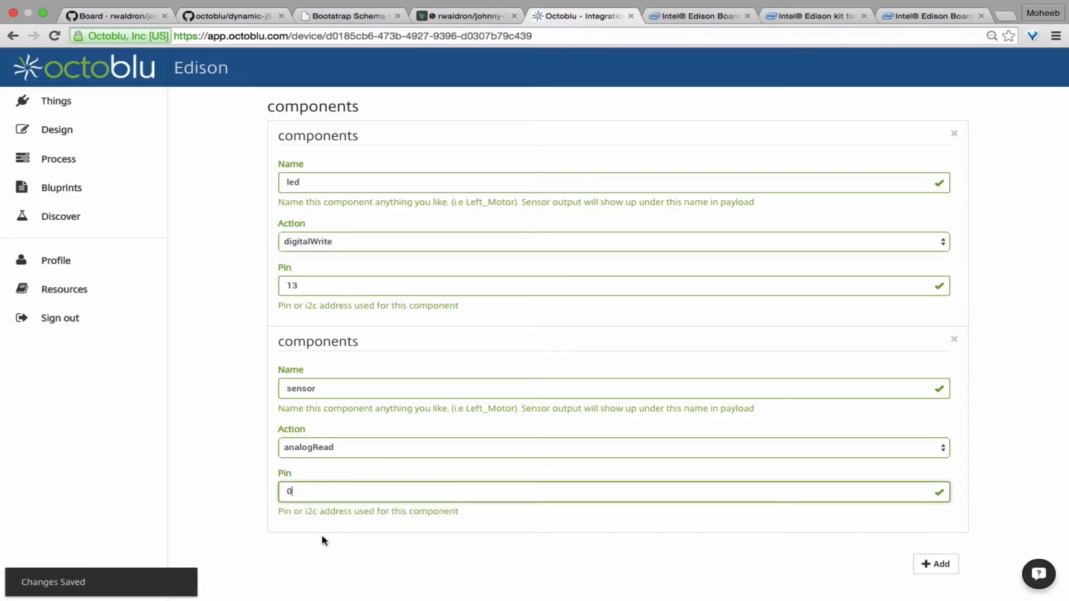
pyautogui.click(468, 16)
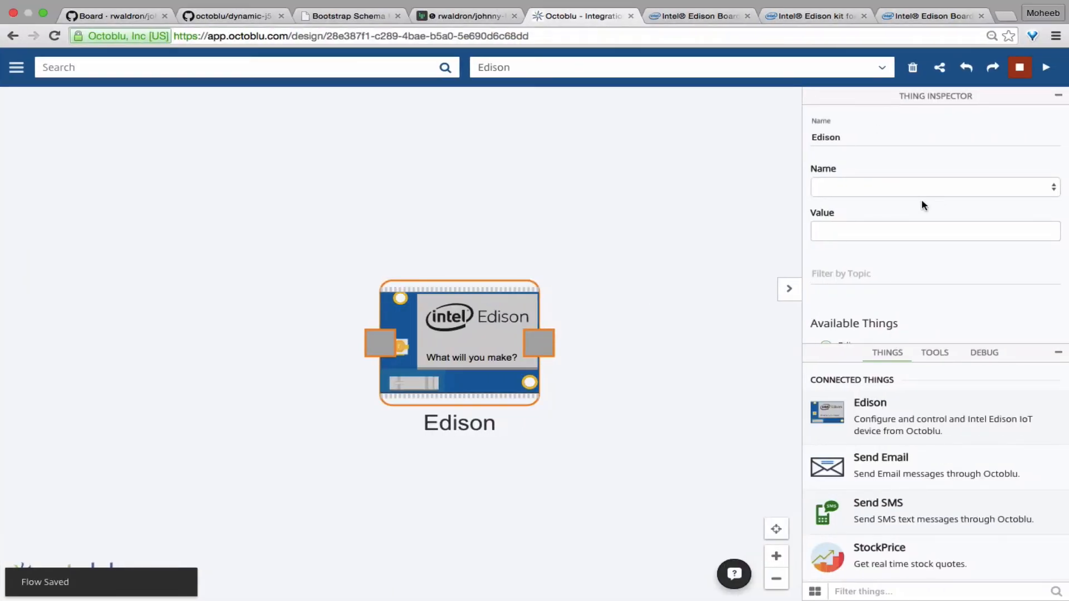
# Set the first Edison block to send led value 1 and point a second block at led.
pyautogui.click(935, 186)
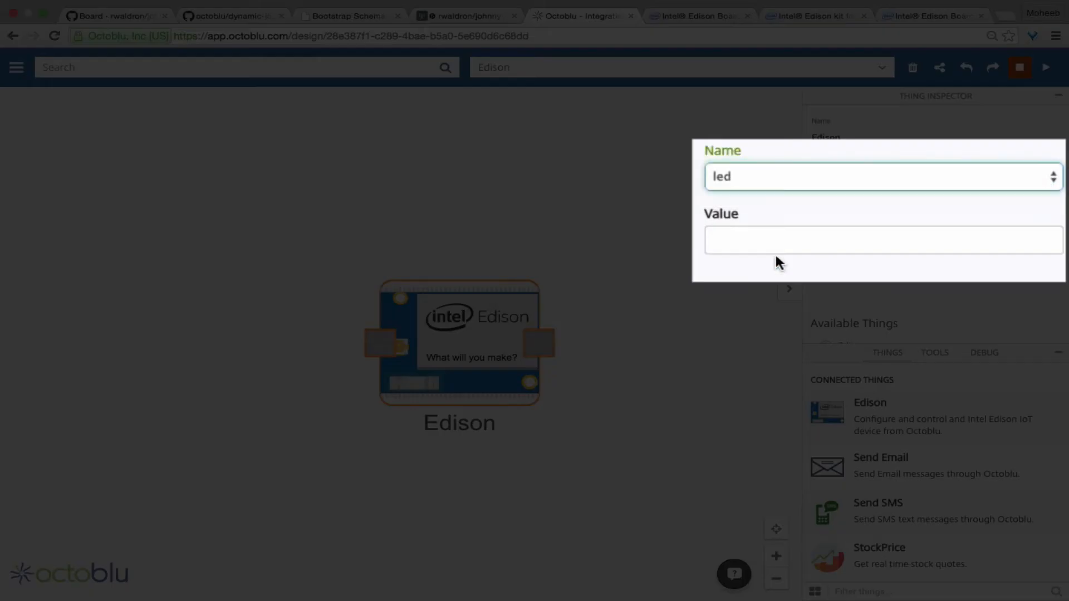
pyautogui.write('1')
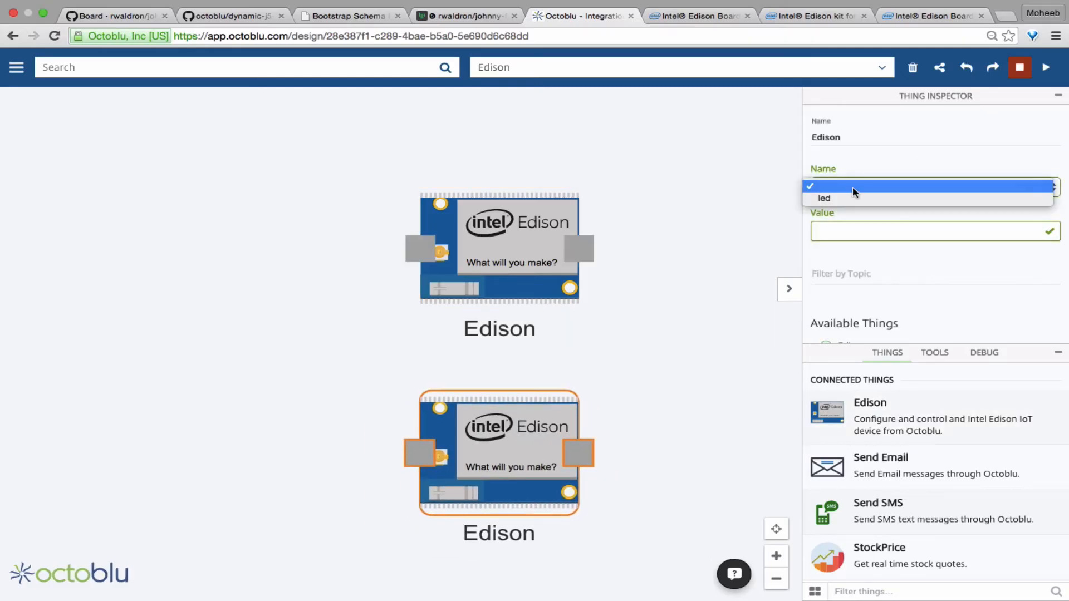
pyautogui.click(824, 197)
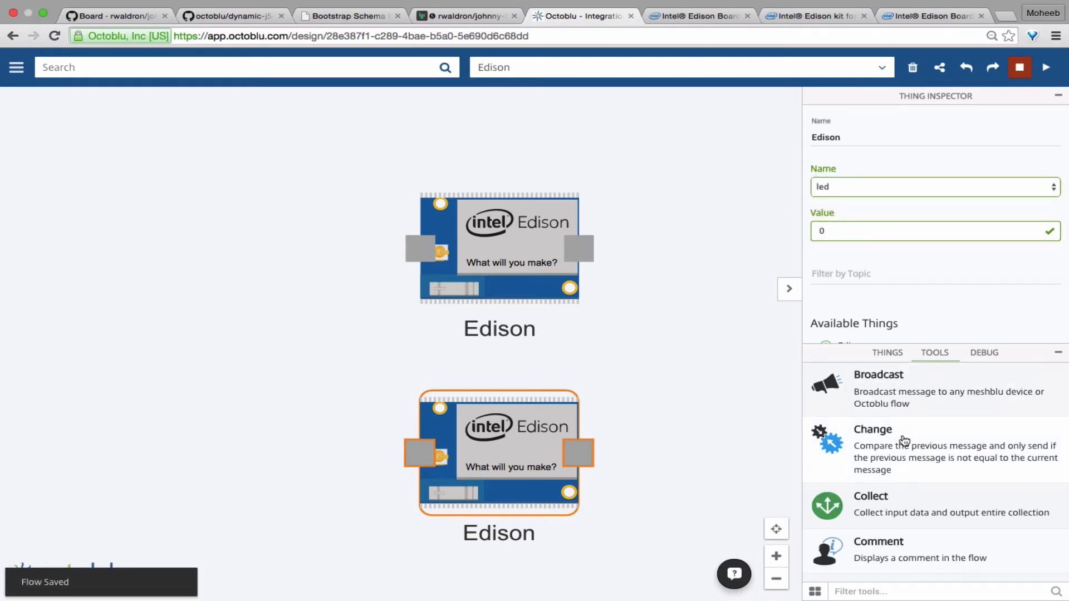
# Switch Tools to grid view and wire two Triggers into the Edison blocks.
pyautogui.scroll(-3)
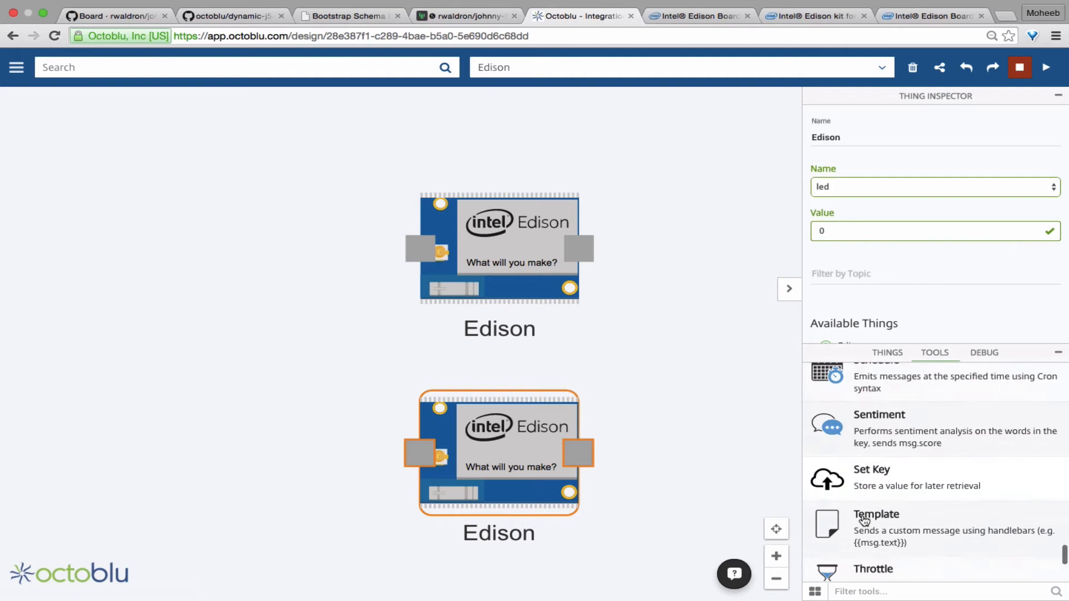
pyautogui.click(814, 592)
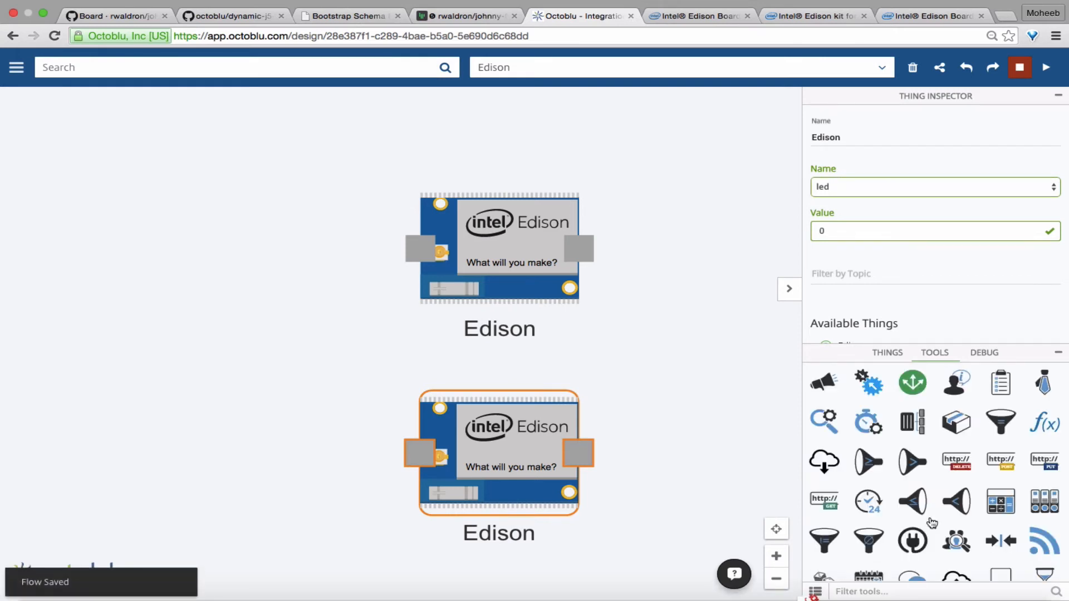
pyautogui.scroll(-3)
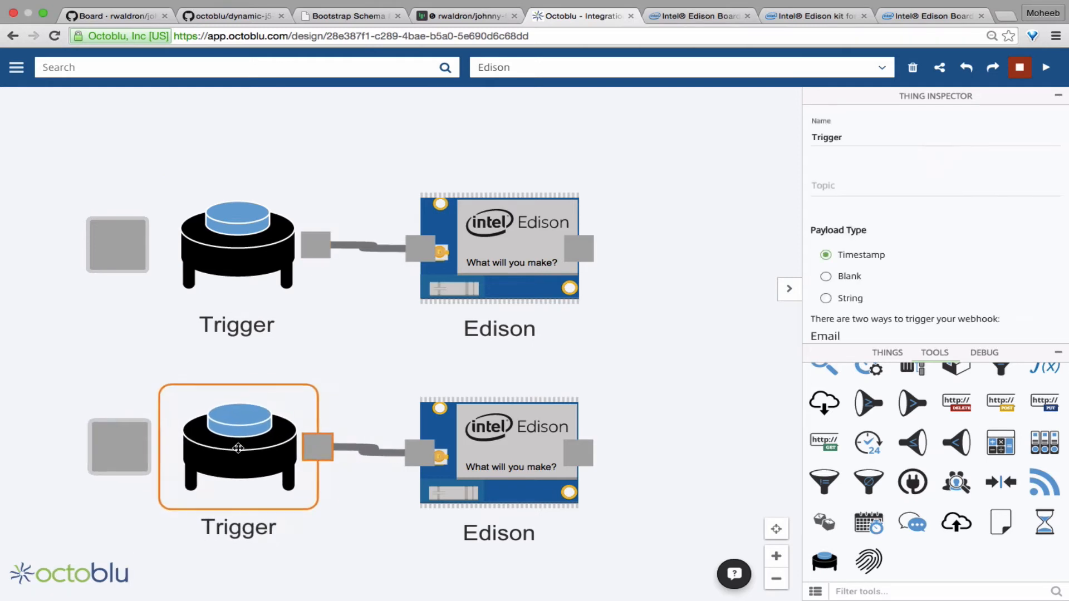
pyautogui.moveTo(782, 387)
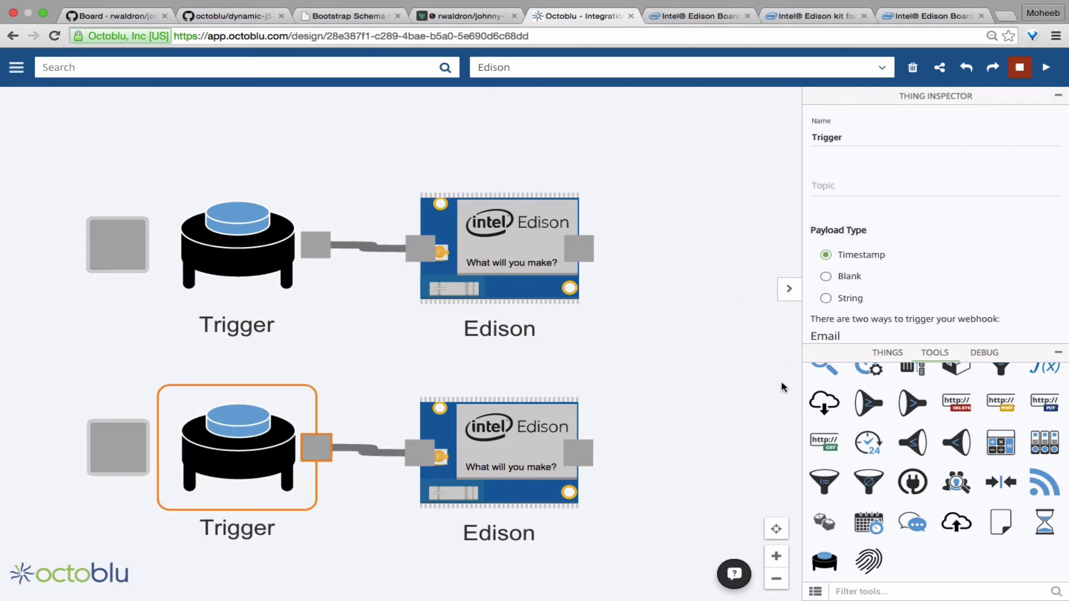
pyautogui.scroll(3)
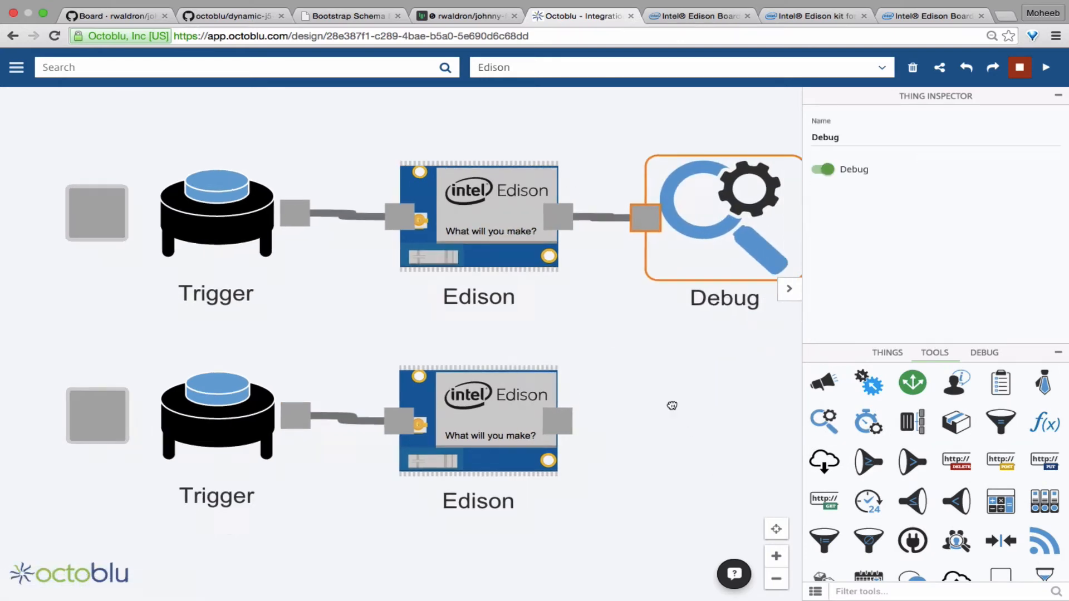
# Start the Edison flow running and go to the Things catalog.
pyautogui.click(1048, 67)
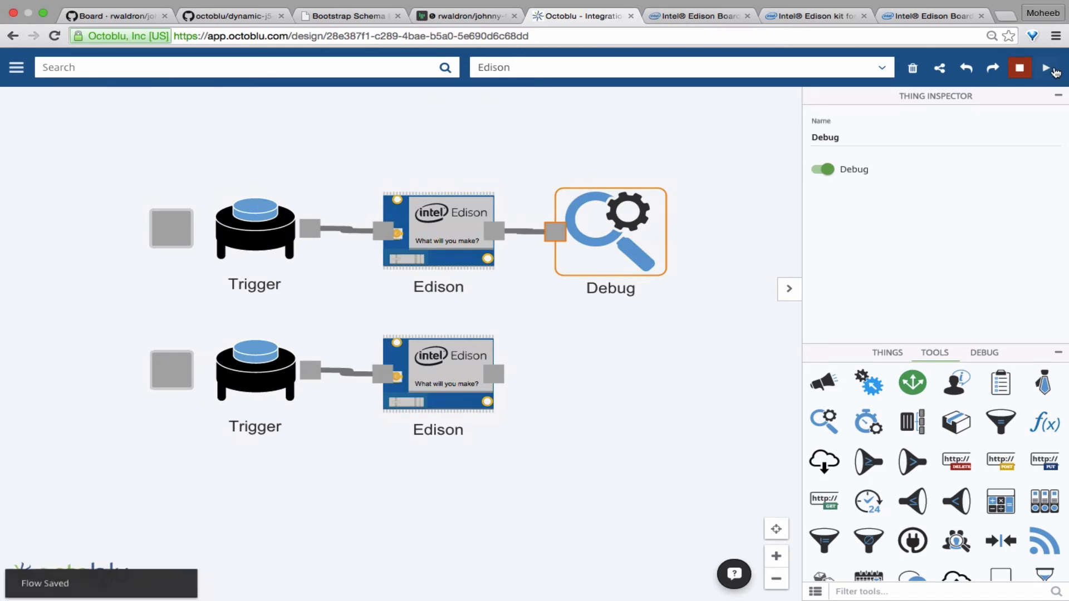
pyautogui.moveTo(697, 317)
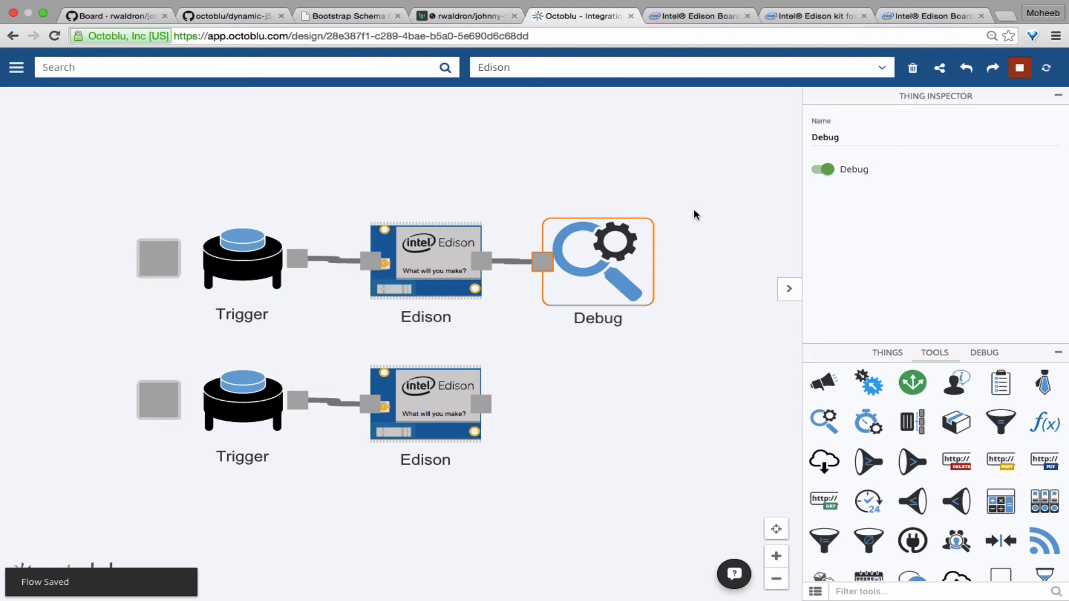
pyautogui.click(887, 352)
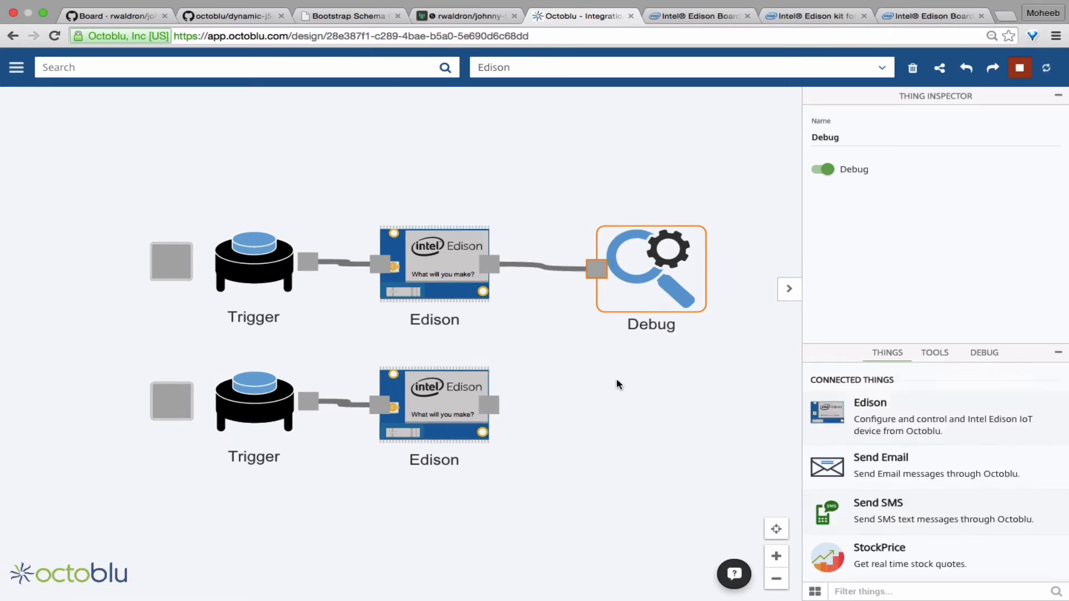
pyautogui.click(1018, 67)
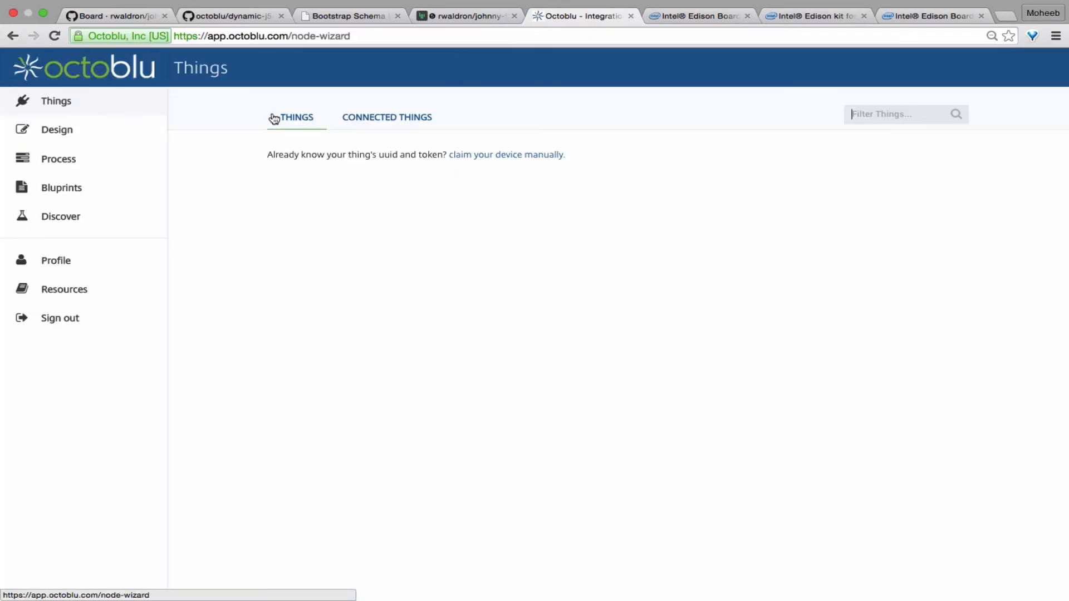
# Add an oled component using oled-i2c at address 0x3C to the Edison device.
pyautogui.click(386, 116)
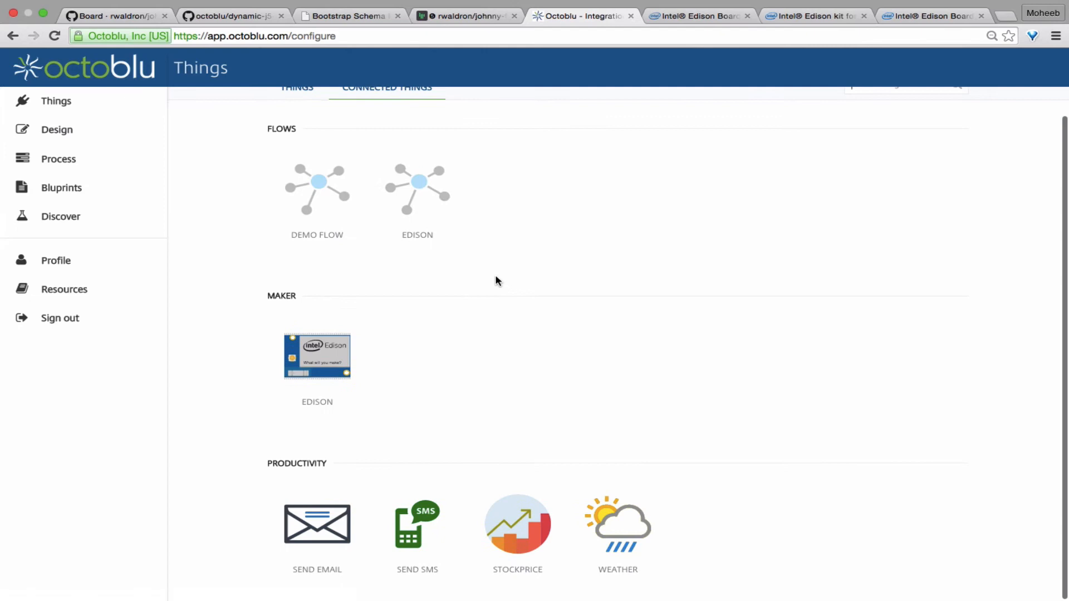
pyautogui.click(317, 355)
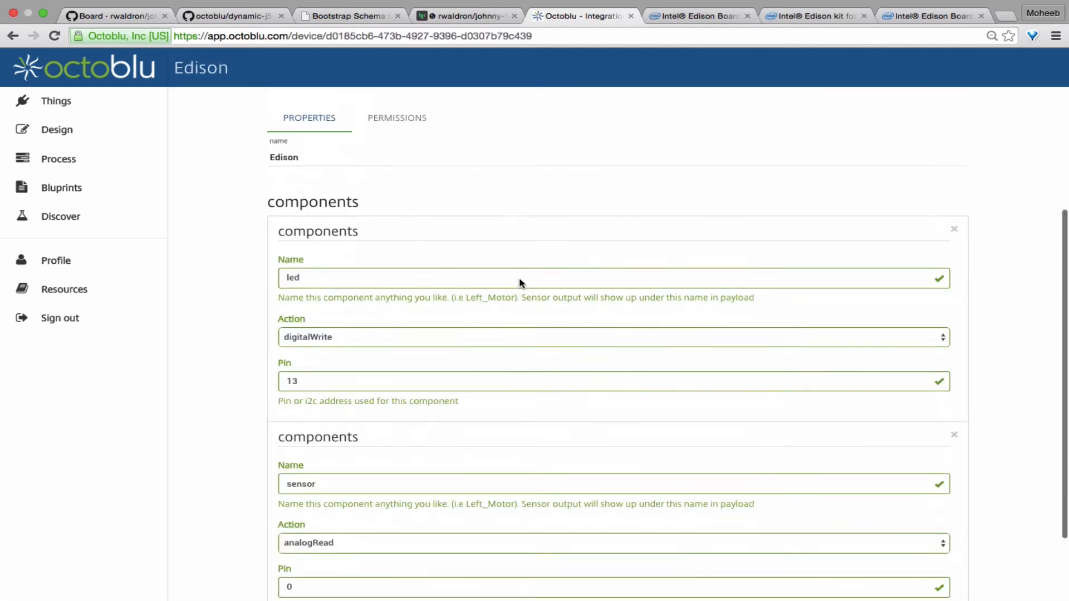
pyautogui.scroll(-3)
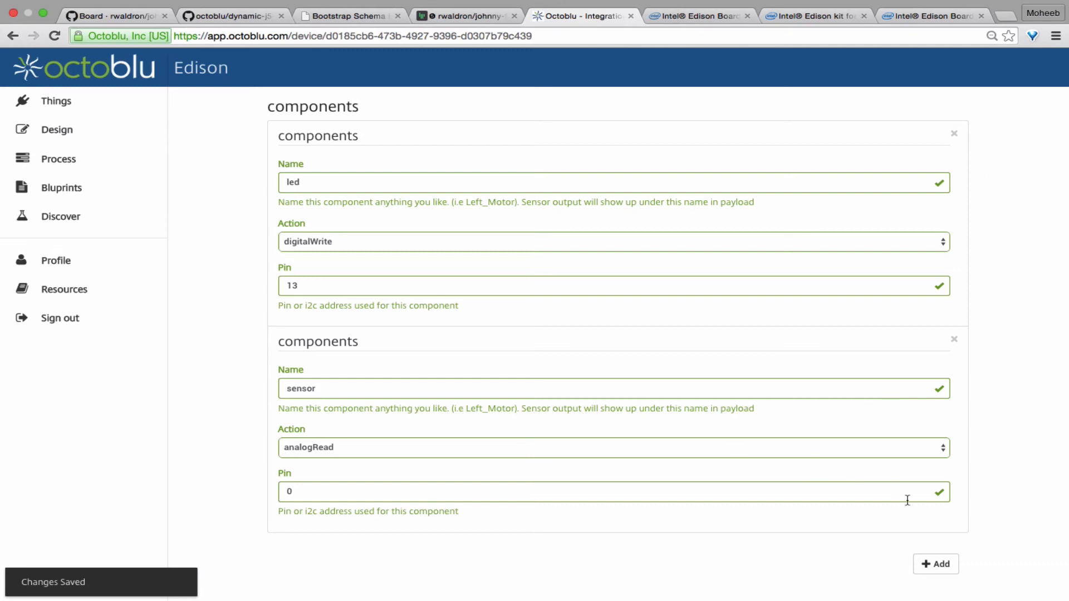
pyautogui.click(935, 561)
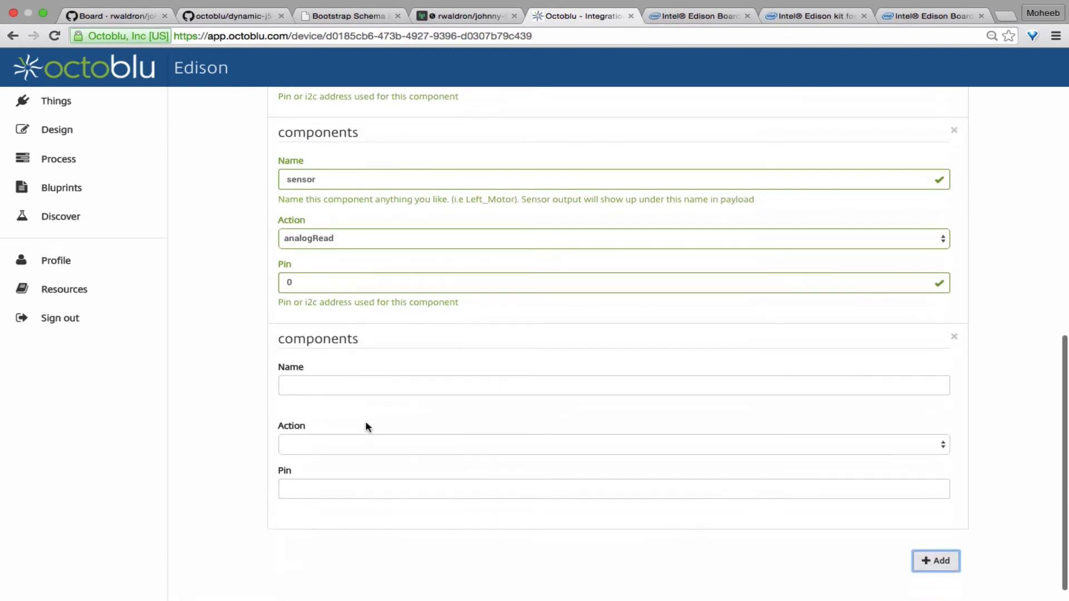
pyautogui.write('ole')
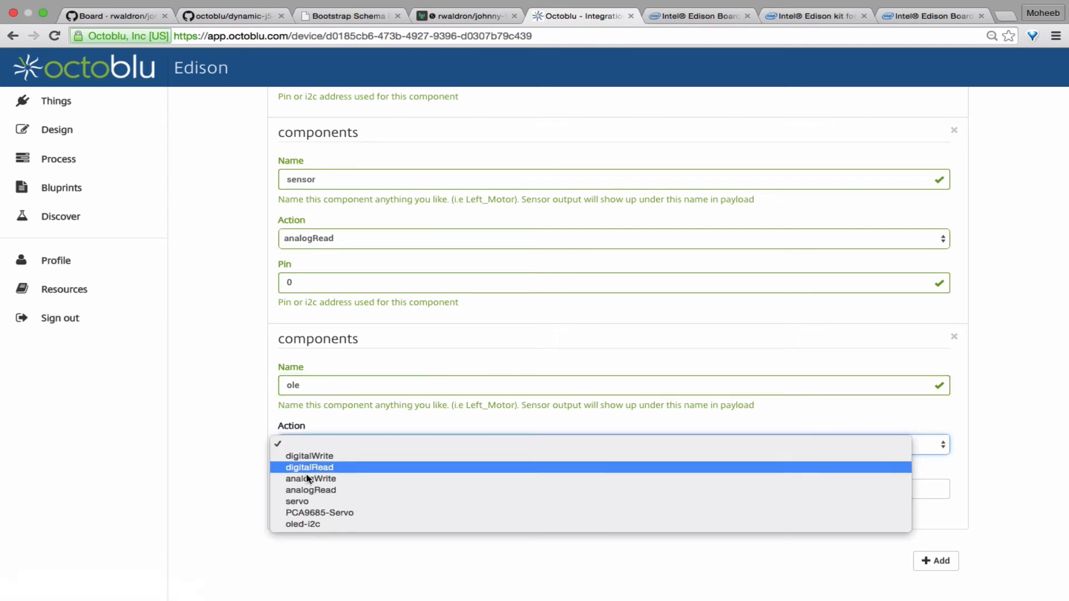
pyautogui.click(303, 525)
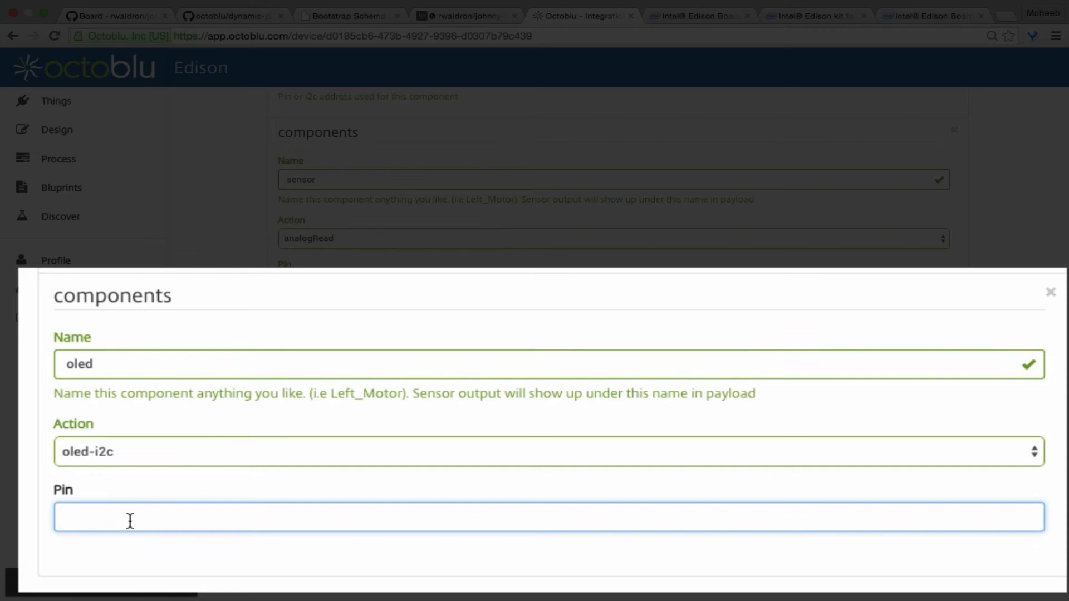
pyautogui.write('0x3')
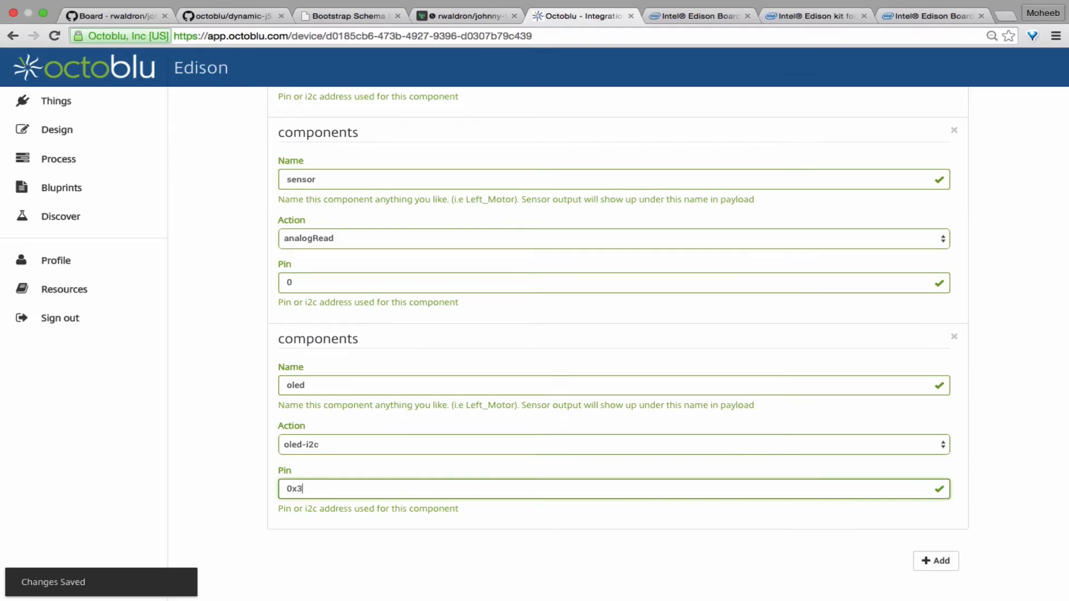
pyautogui.write('C')
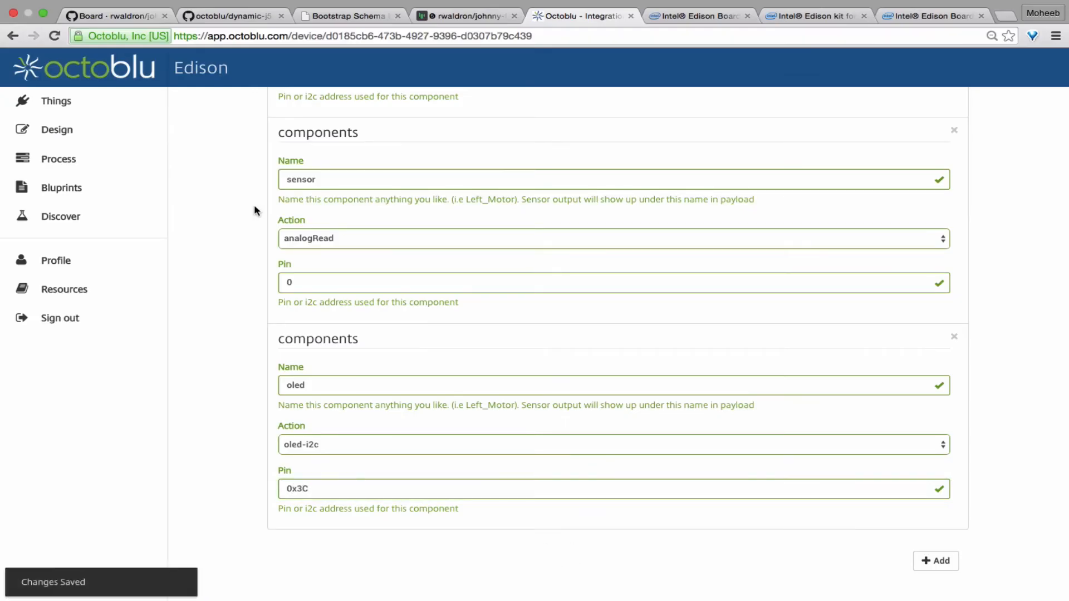
pyautogui.moveTo(56, 101)
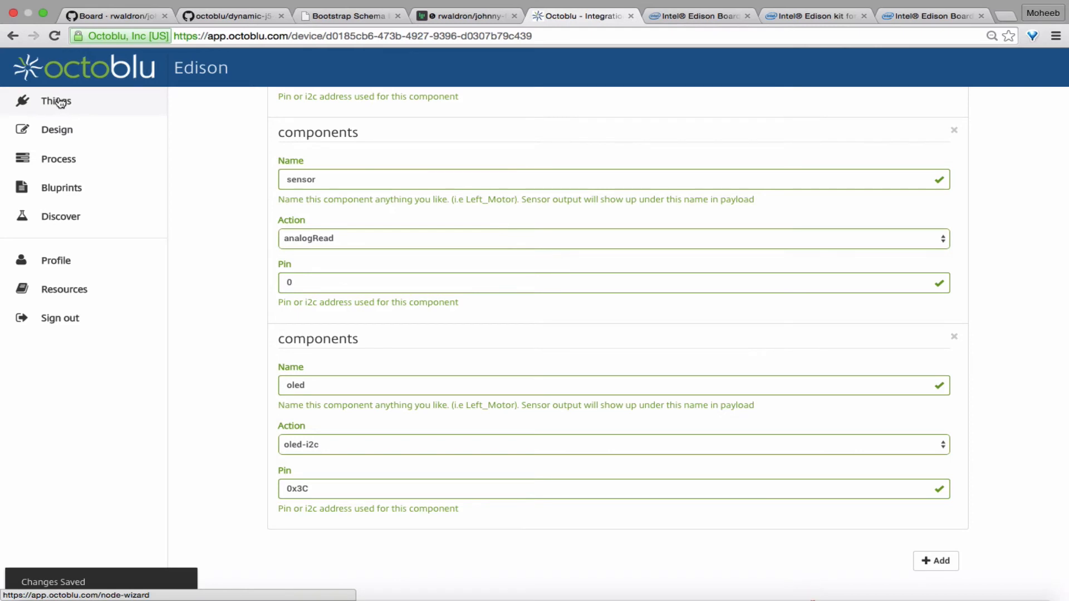
pyautogui.moveTo(57, 130)
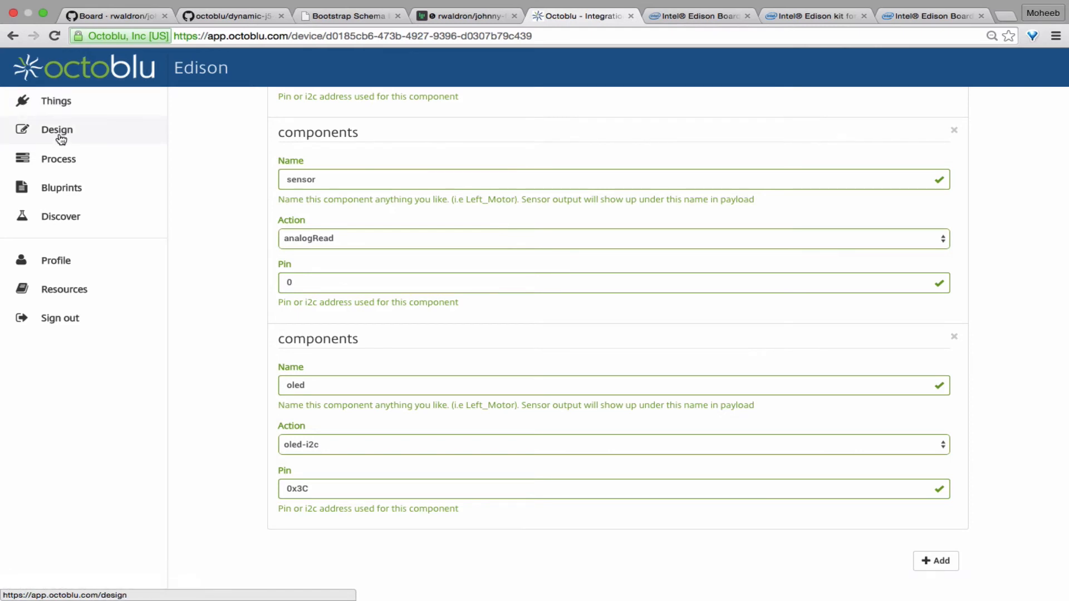
pyautogui.click(57, 130)
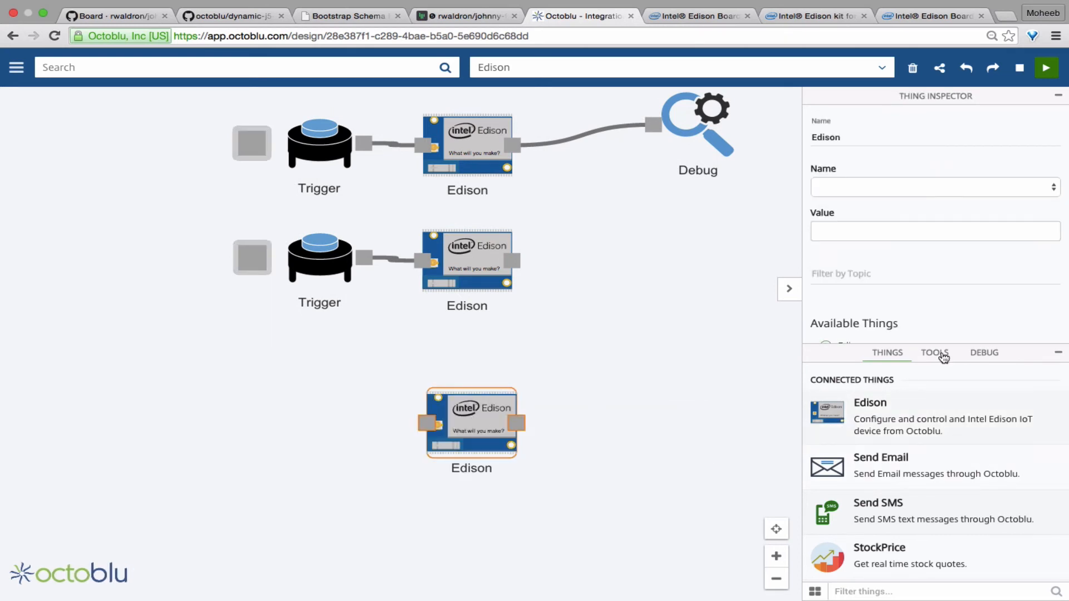
# Add a Trigger-fed Edison node that sends 'Skynet Lives' to the oled component.
pyautogui.click(935, 352)
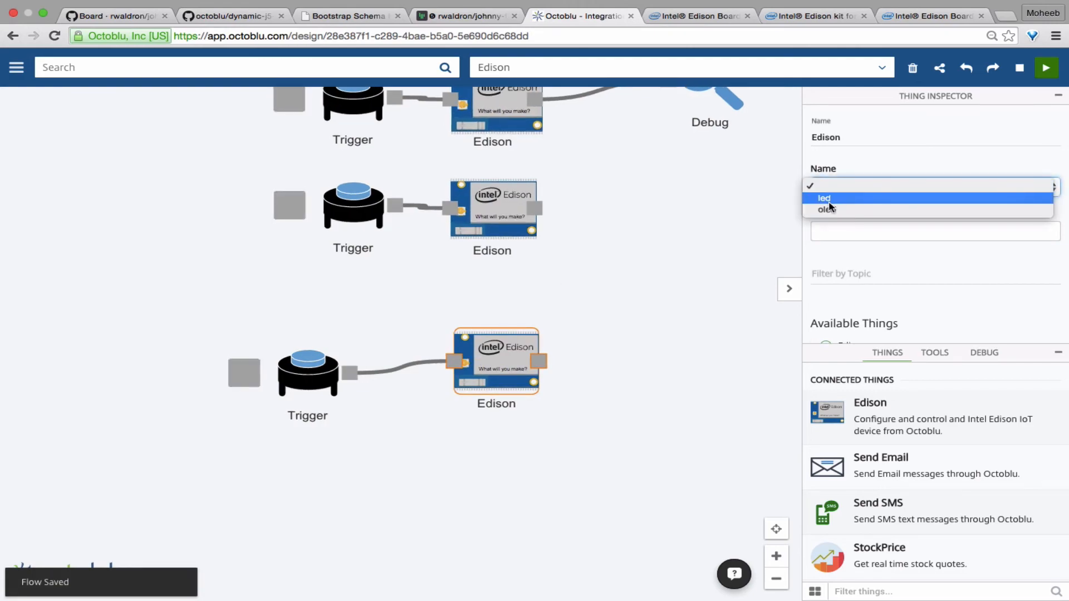
pyautogui.click(827, 208)
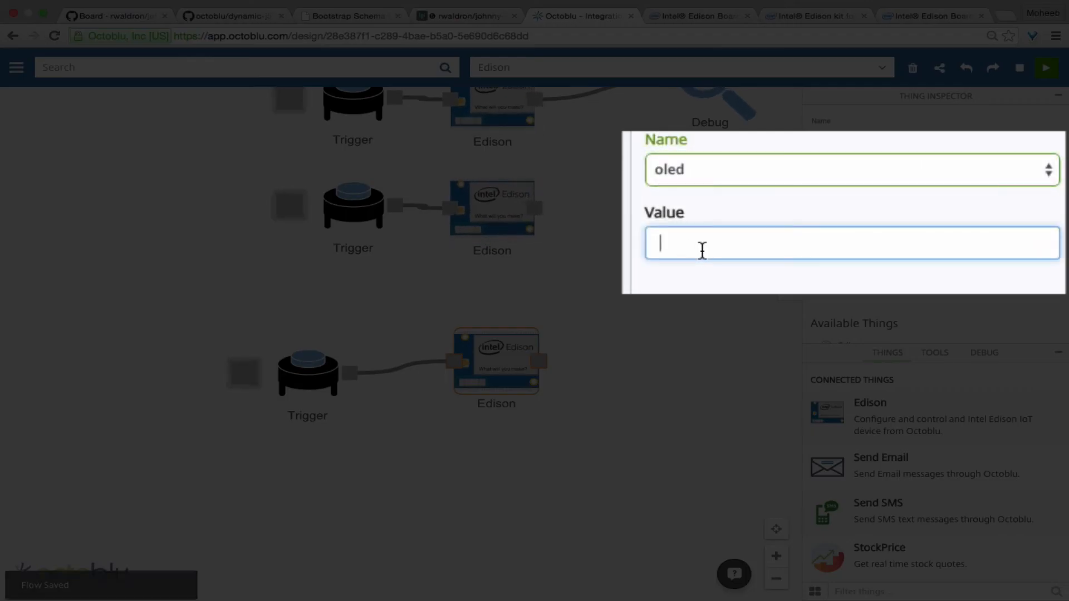
pyautogui.write('Skynet')
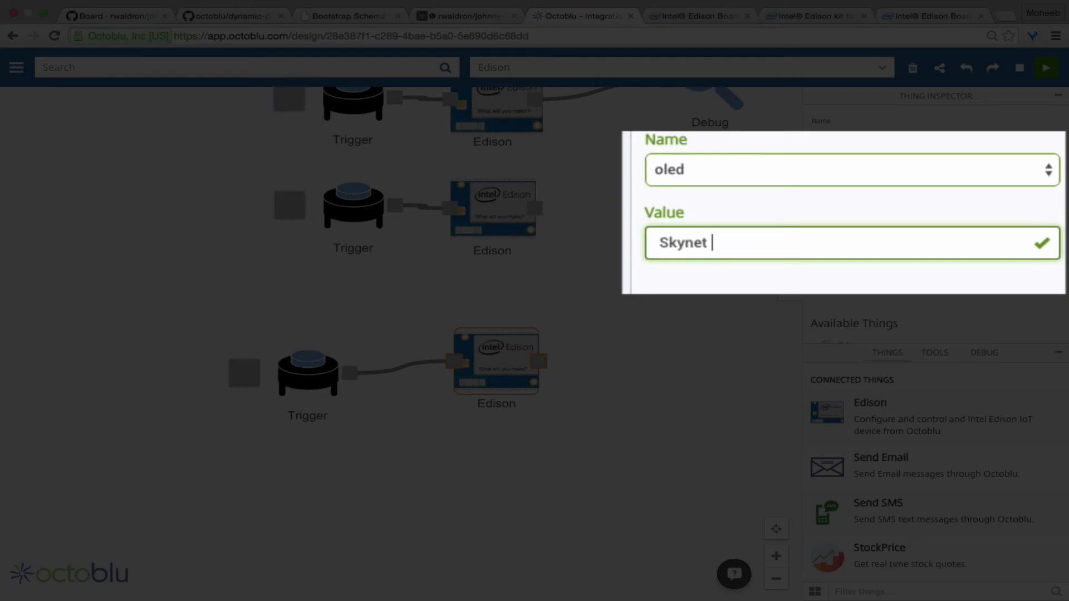
pyautogui.write('Lives')
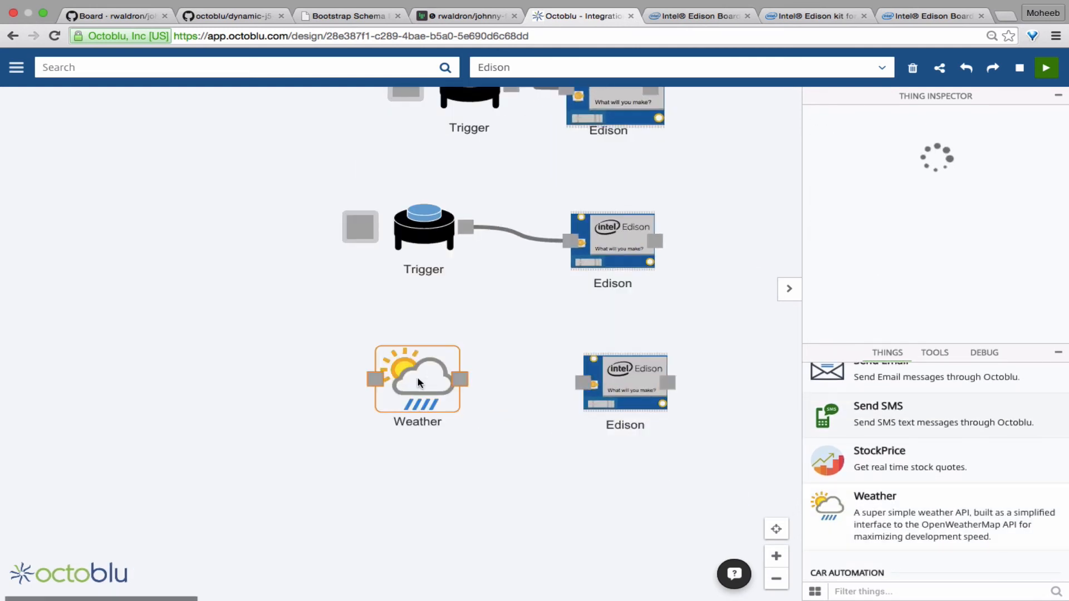
# Add Template and Interval from Tools alongside Weather, and set the Interval to 5000 ms.
pyautogui.click(417, 380)
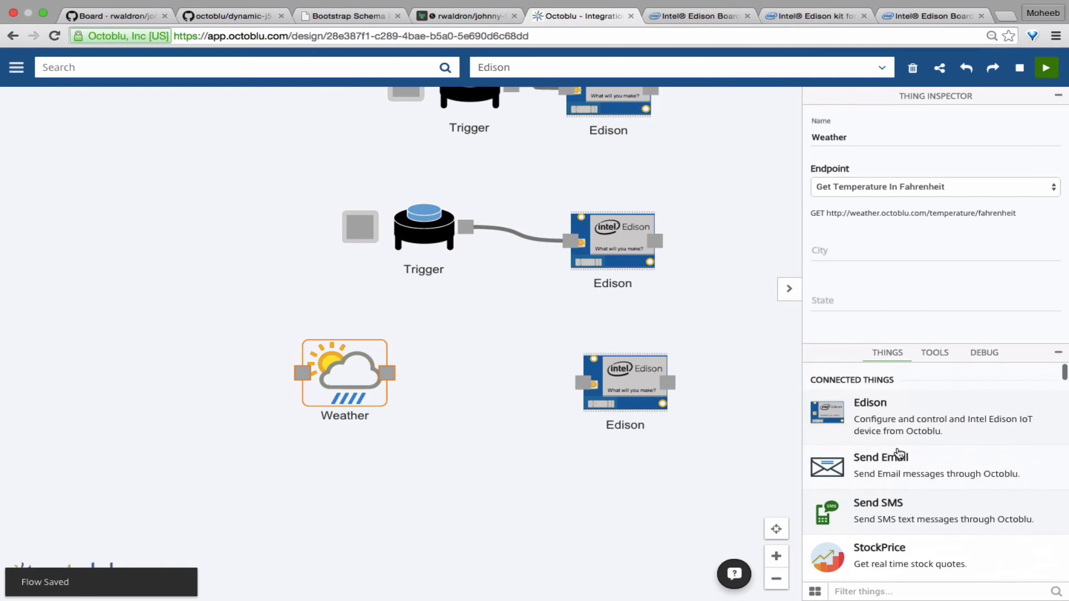
pyautogui.click(935, 353)
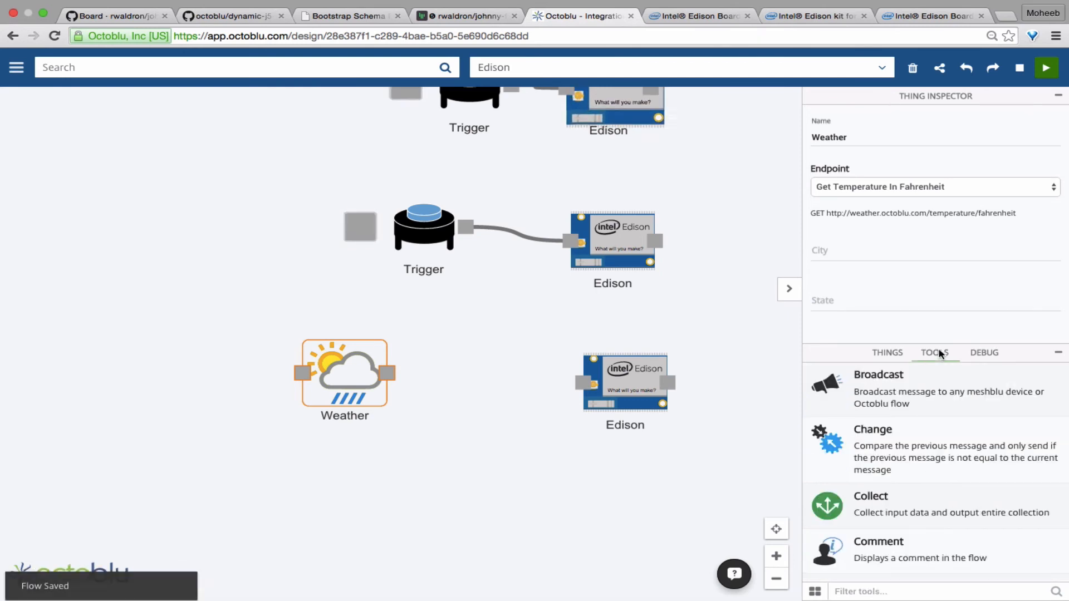
pyautogui.click(814, 591)
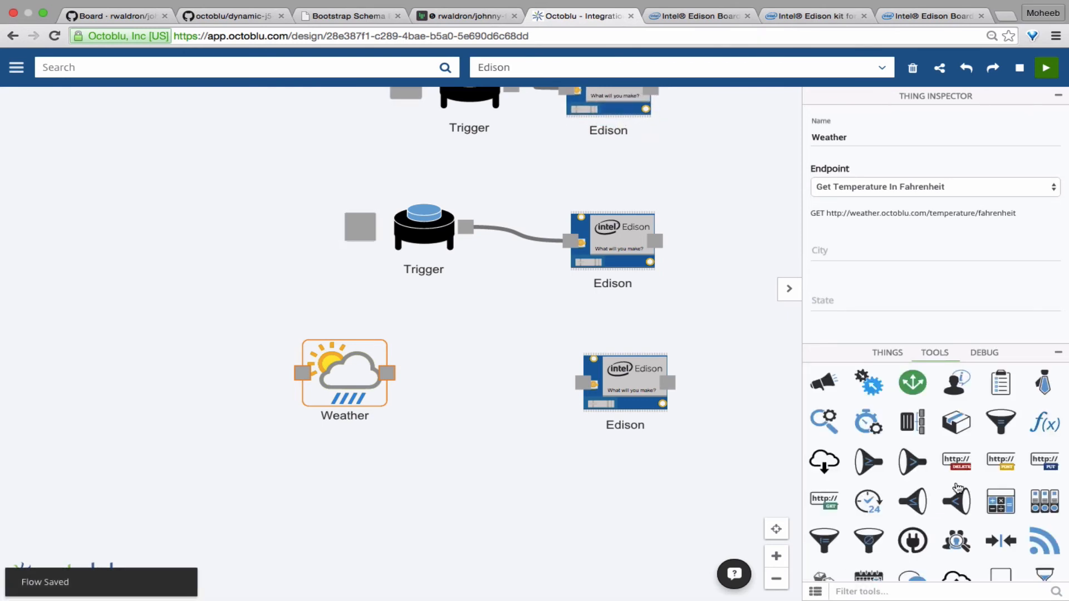
pyautogui.scroll(-3)
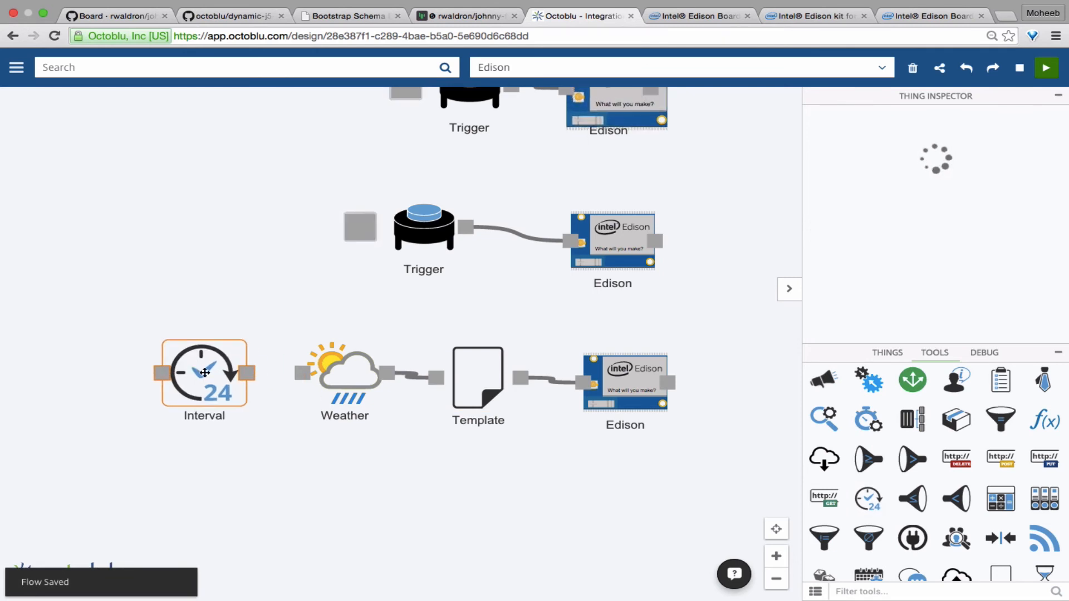
pyautogui.click(204, 373)
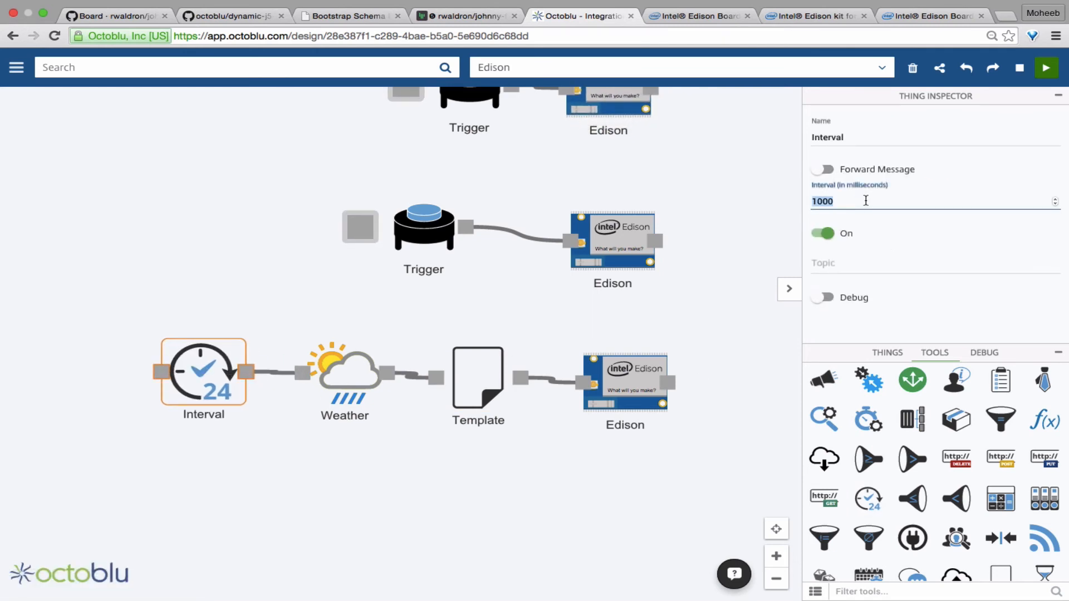
pyautogui.write('5000')
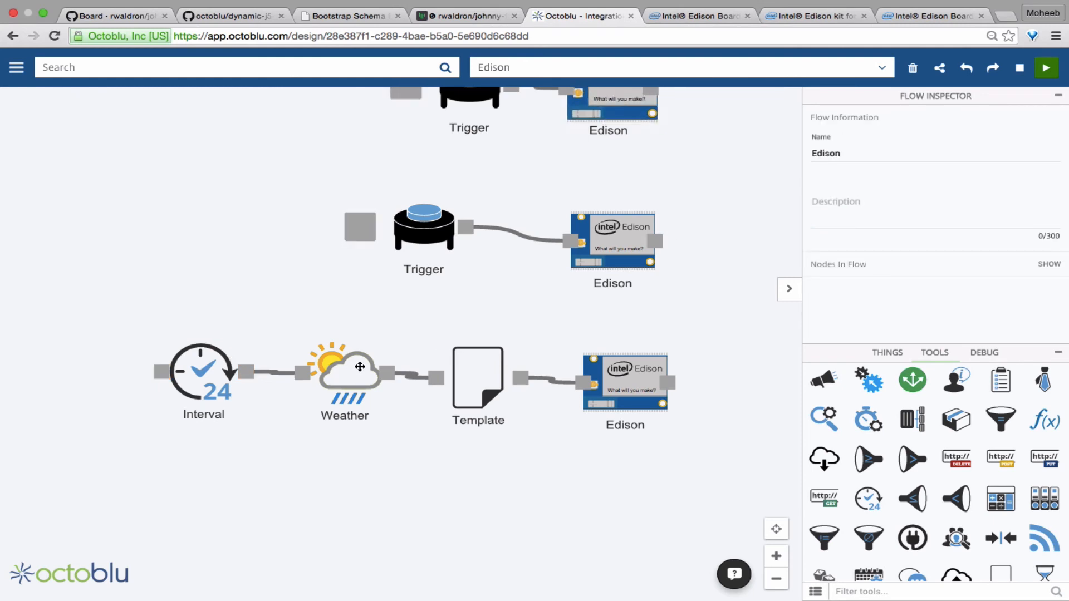
# Enter Mesa, AZ and USA as the Weather node's city, state and country.
pyautogui.click(344, 373)
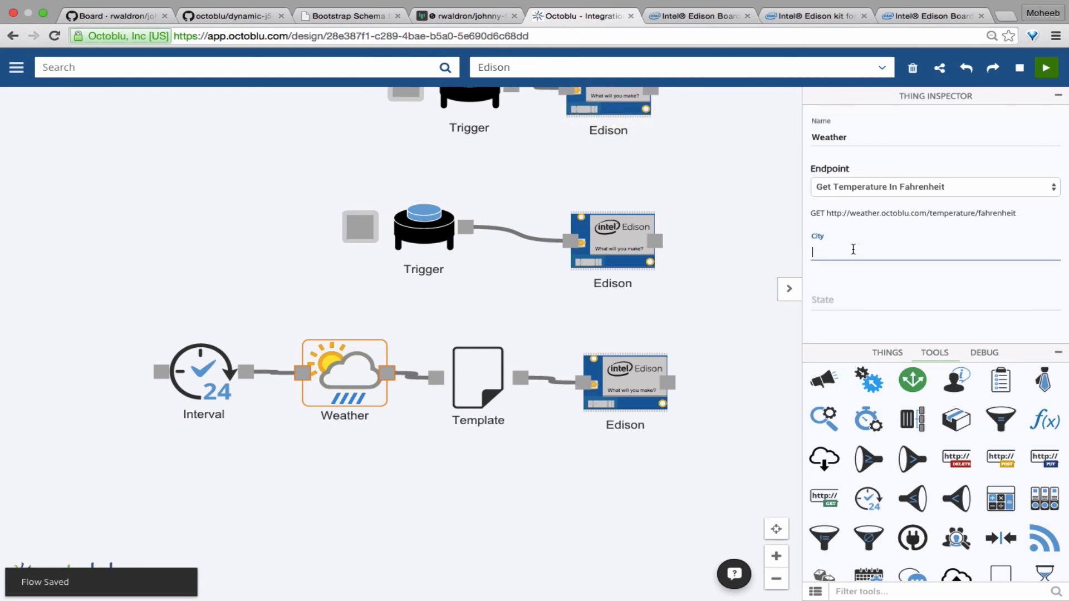
pyautogui.write('Mesa')
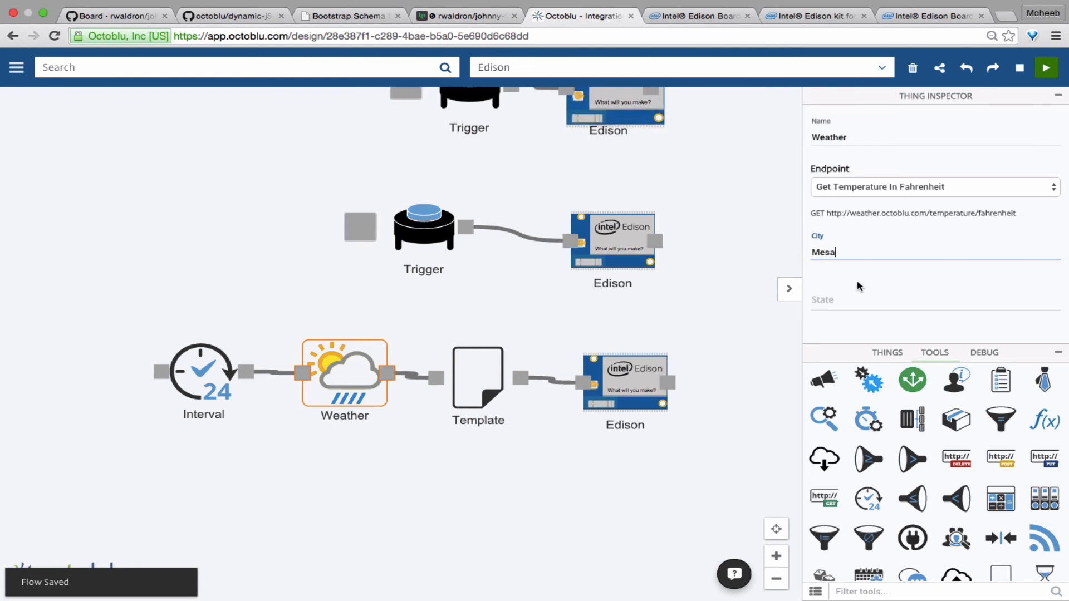
pyautogui.write('AZ')
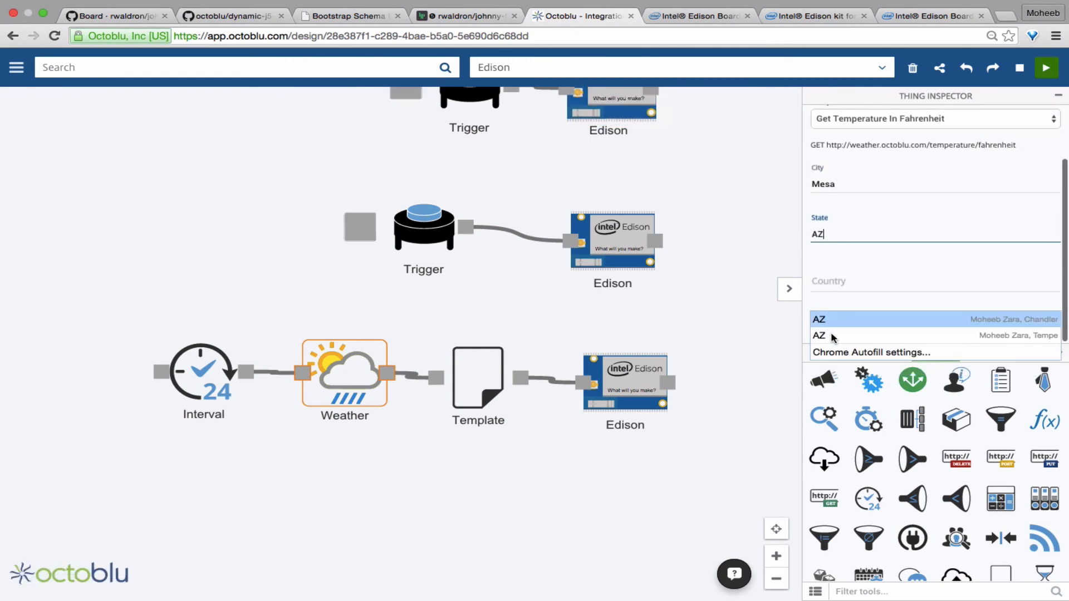
pyautogui.click(934, 285)
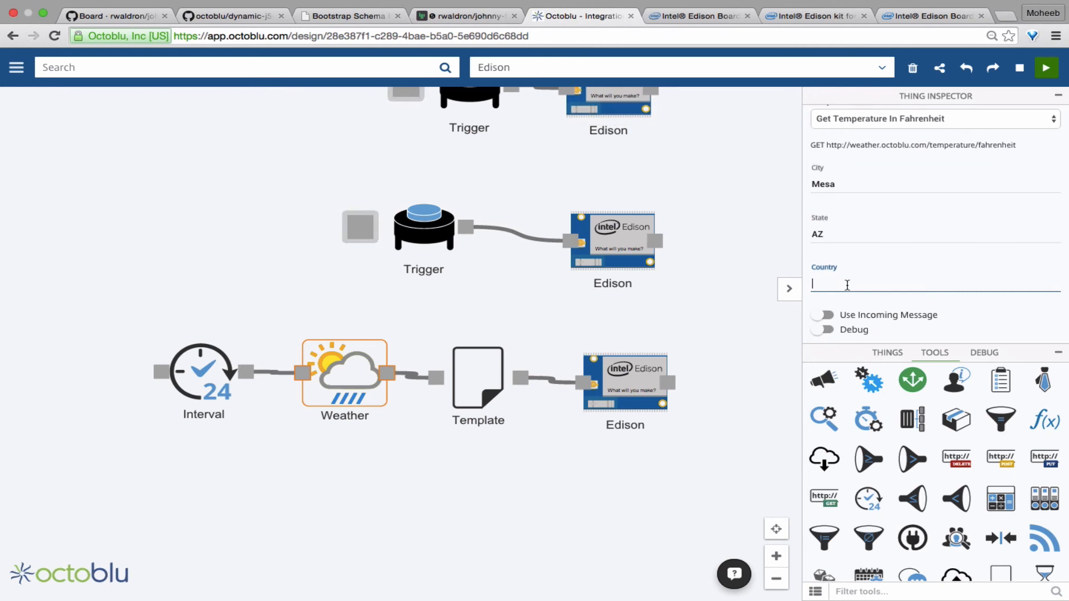
pyautogui.write('USA')
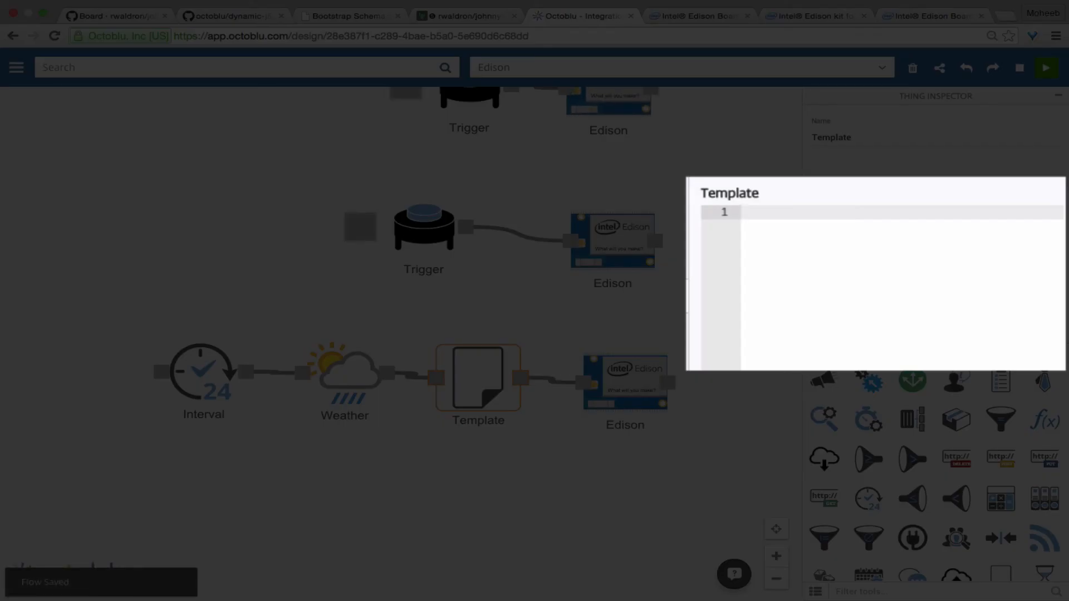
# Set the Template to '{{msg.temperature}} F' with output key 'text'.
pyautogui.write('{{msg.temp')
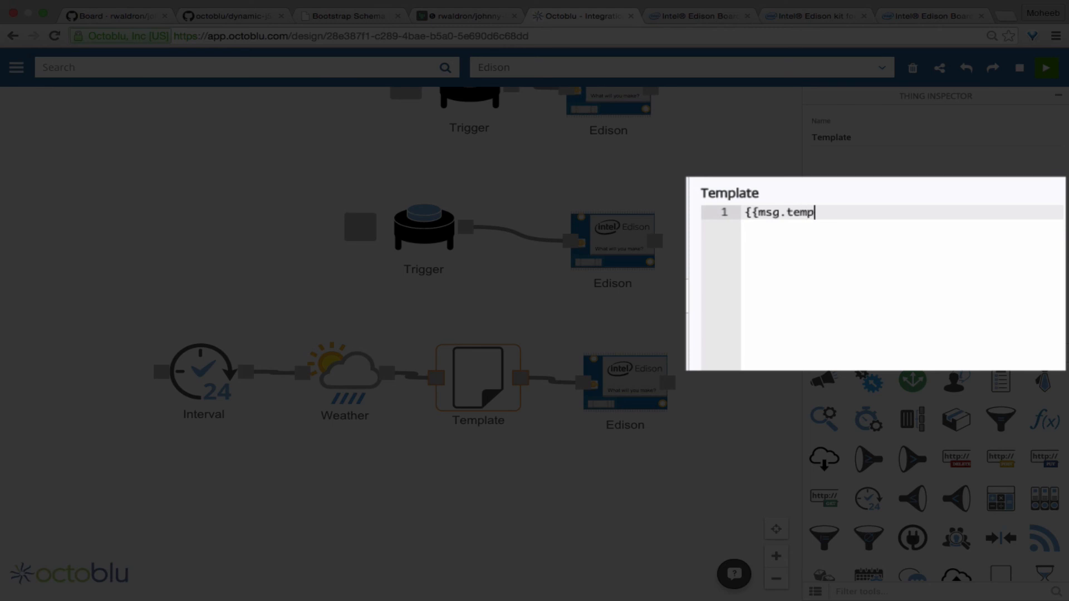
pyautogui.write('erature}}')
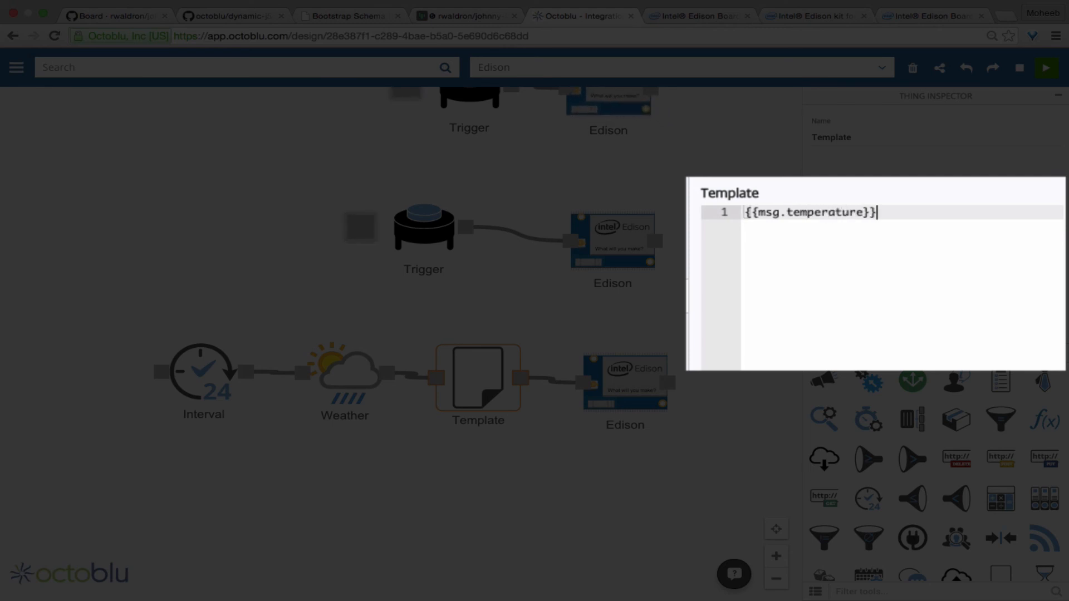
pyautogui.write('F')
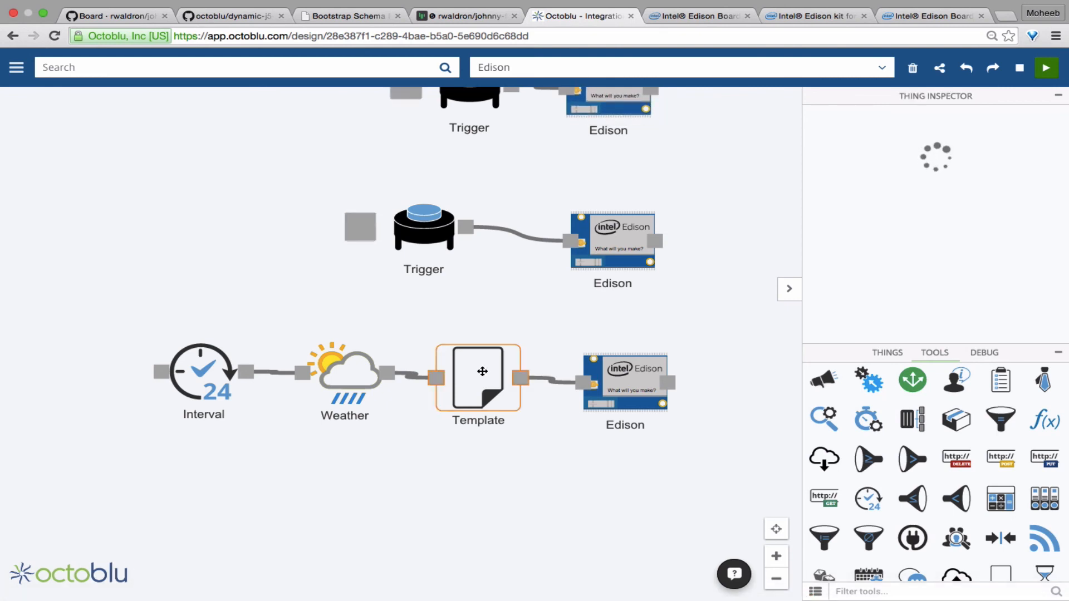
pyautogui.click(477, 379)
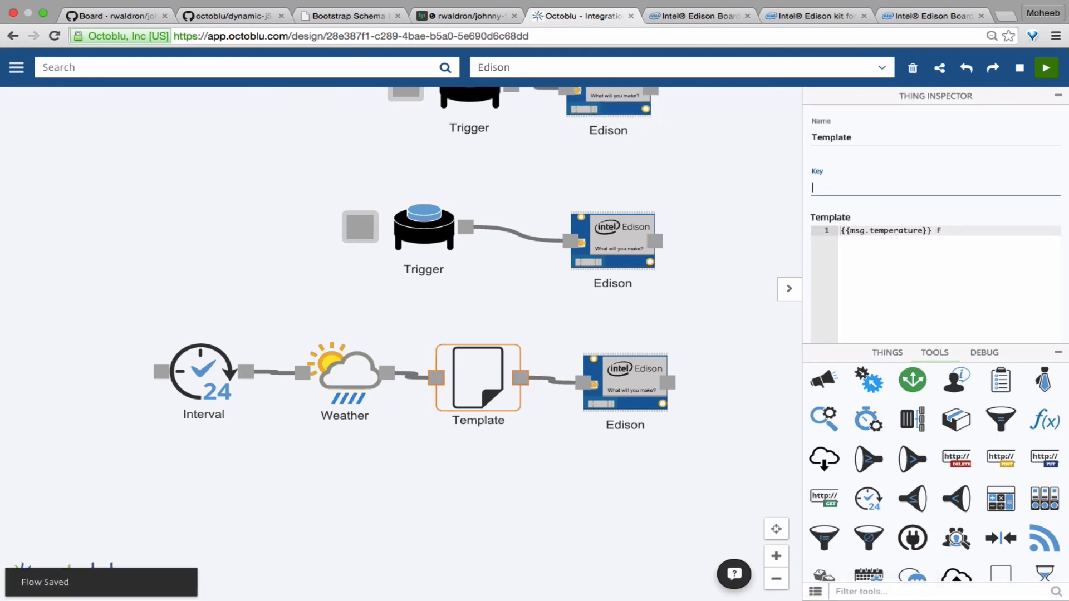
pyautogui.write('text')
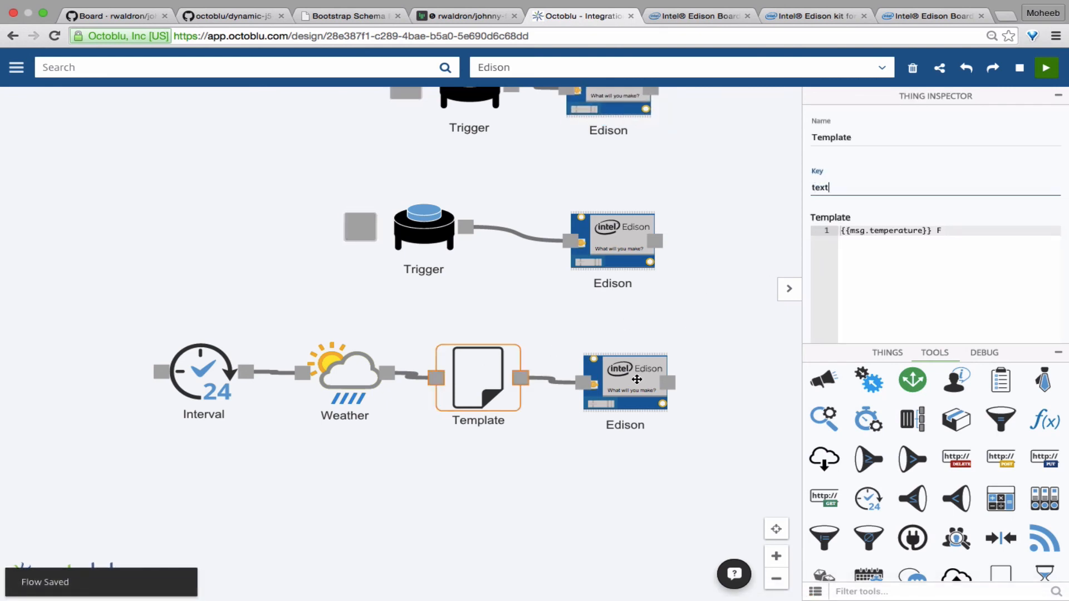
pyautogui.click(624, 382)
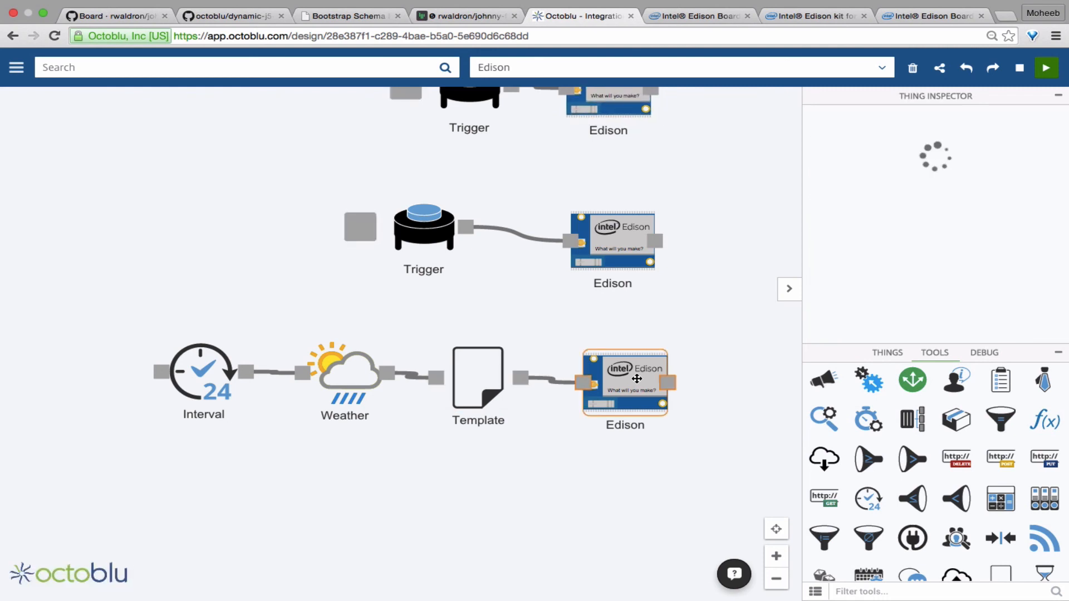
# Set the bottom Edison node's oled value to {{msg.text}} and deploy the flow.
pyautogui.click(625, 382)
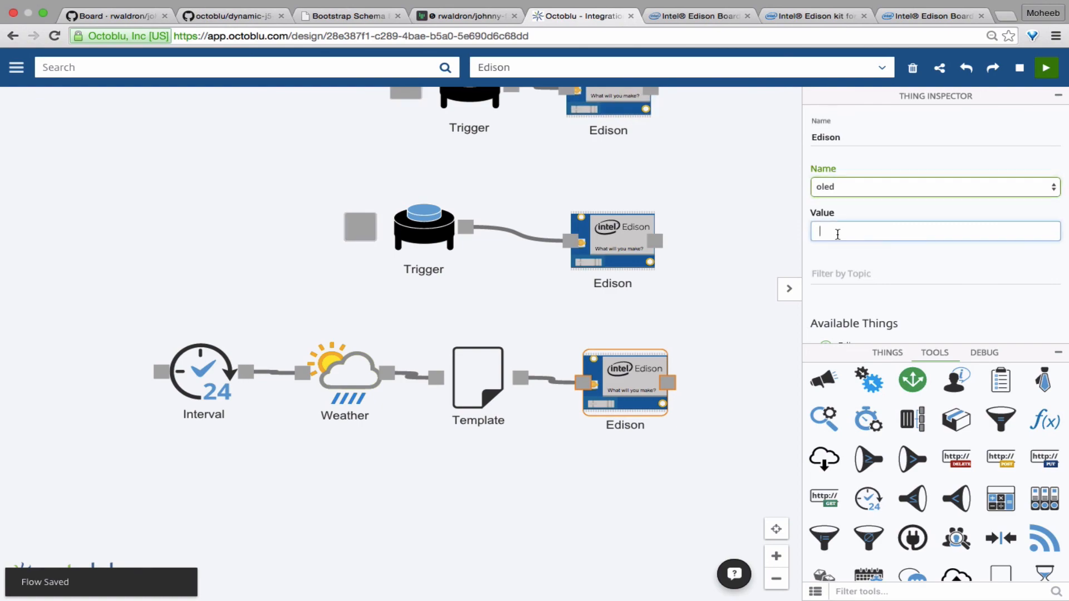
pyautogui.write('{{msg.')
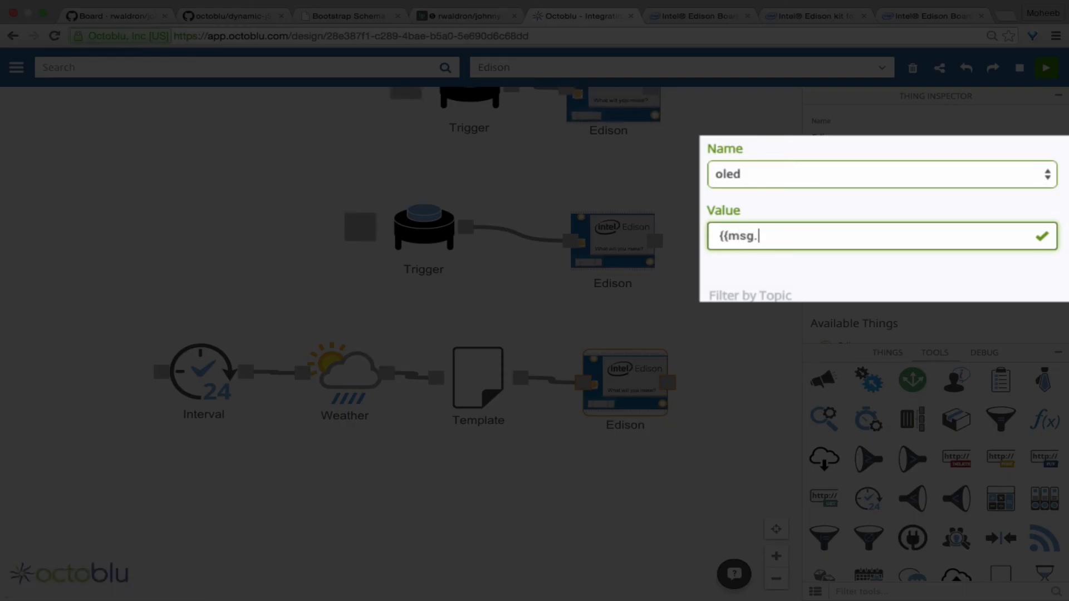
pyautogui.write('text}}')
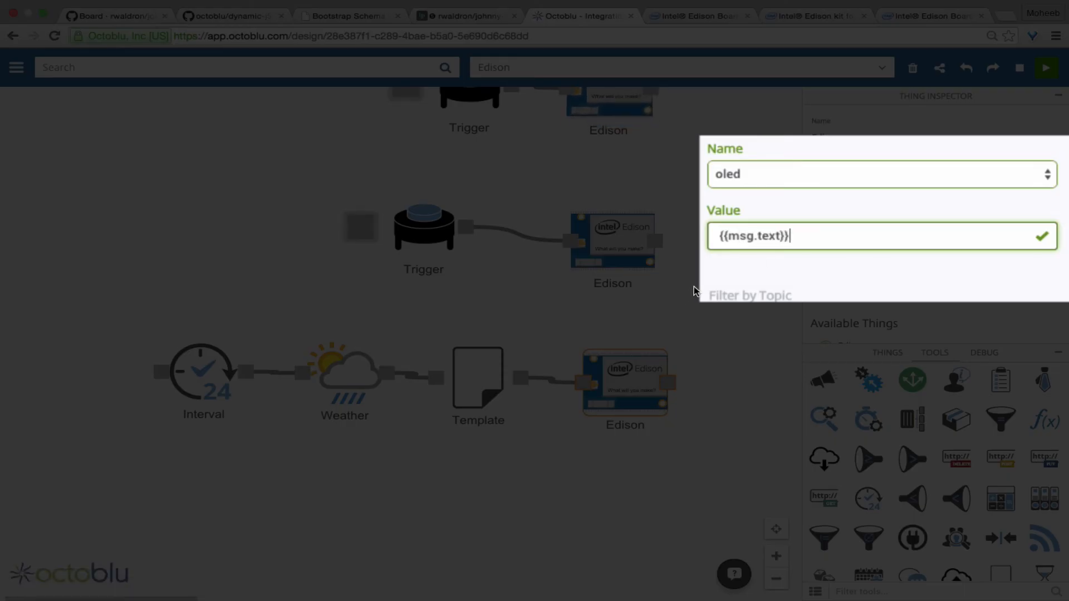
pyautogui.click(1040, 236)
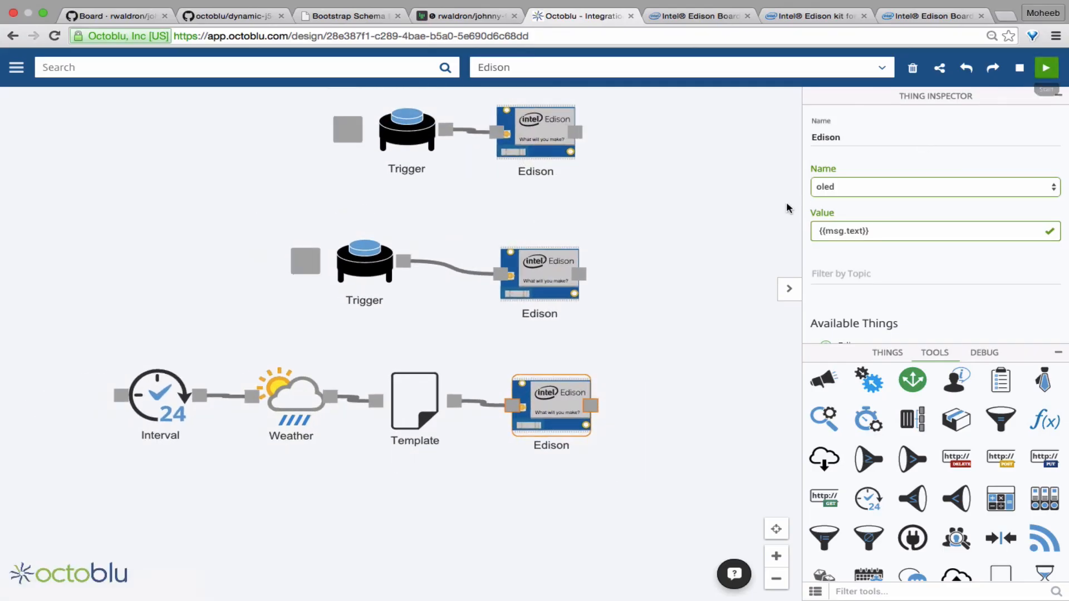
pyautogui.click(1046, 67)
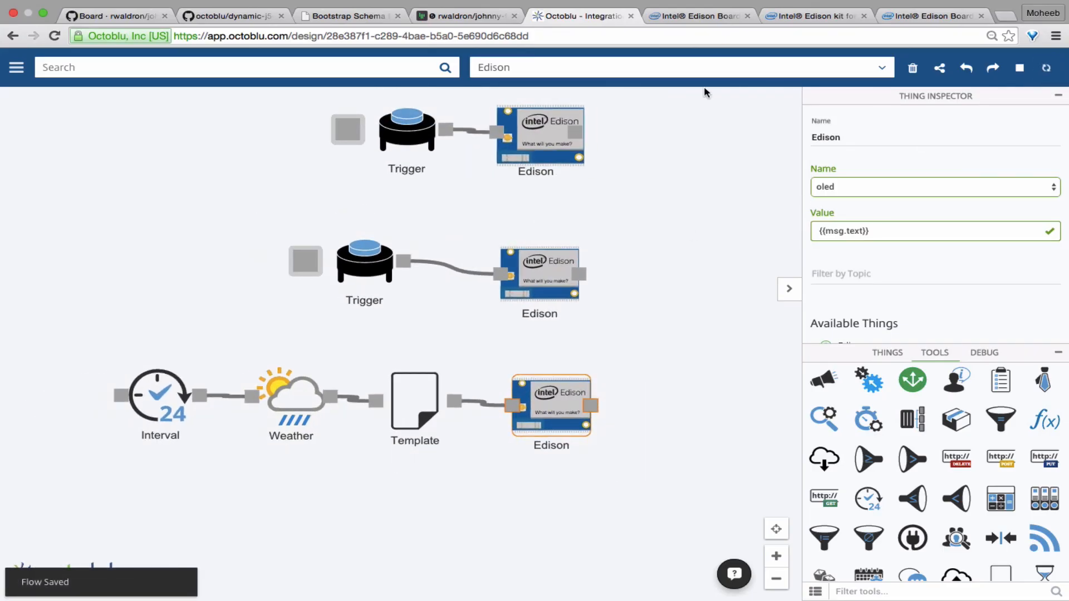